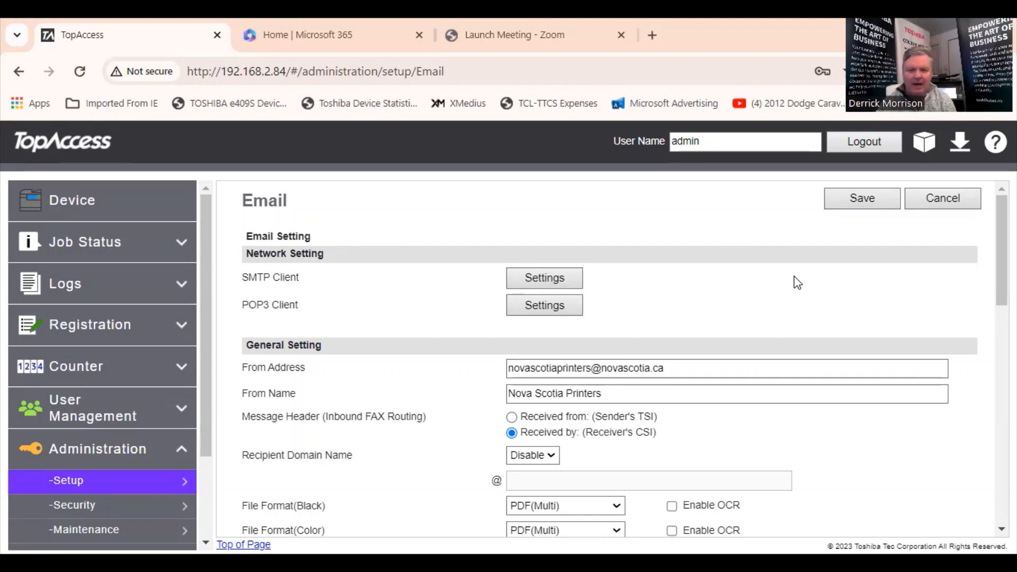
mouse_move(724, 238)
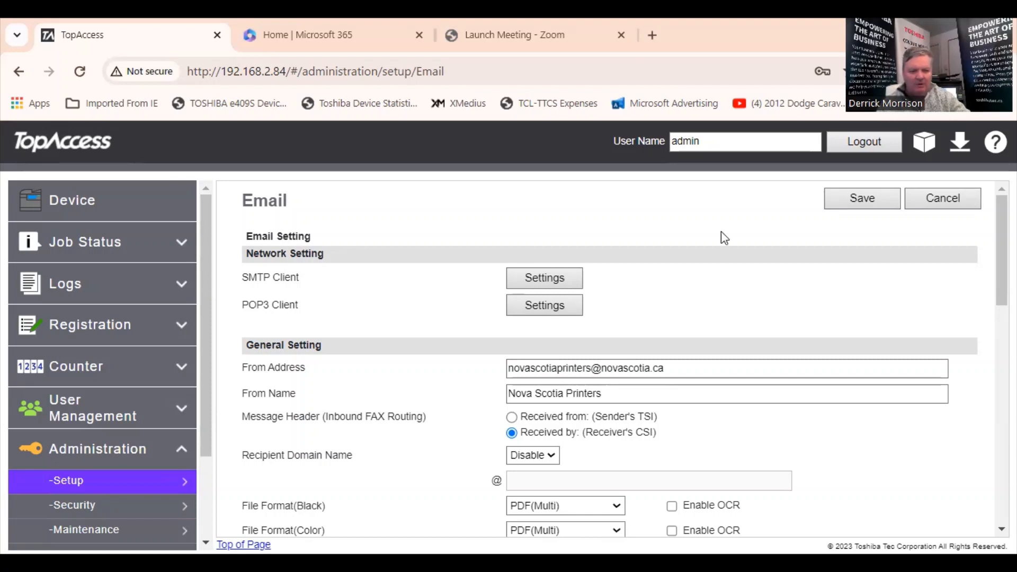
mouse_move(301, 206)
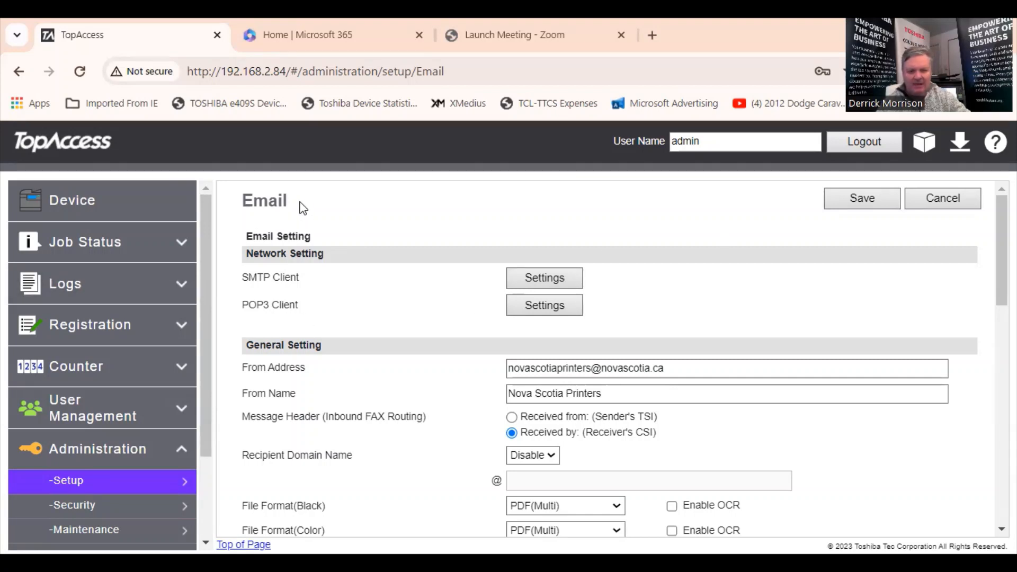
Run a one-page Simple Scan to a saved contact and send it as email.
double_click(263, 200)
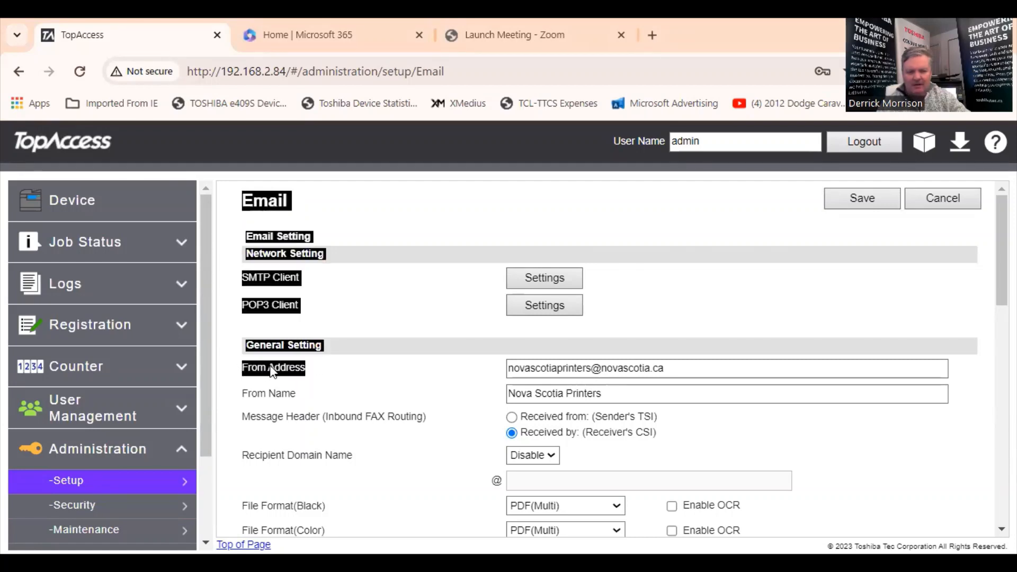
left_click(655, 367)
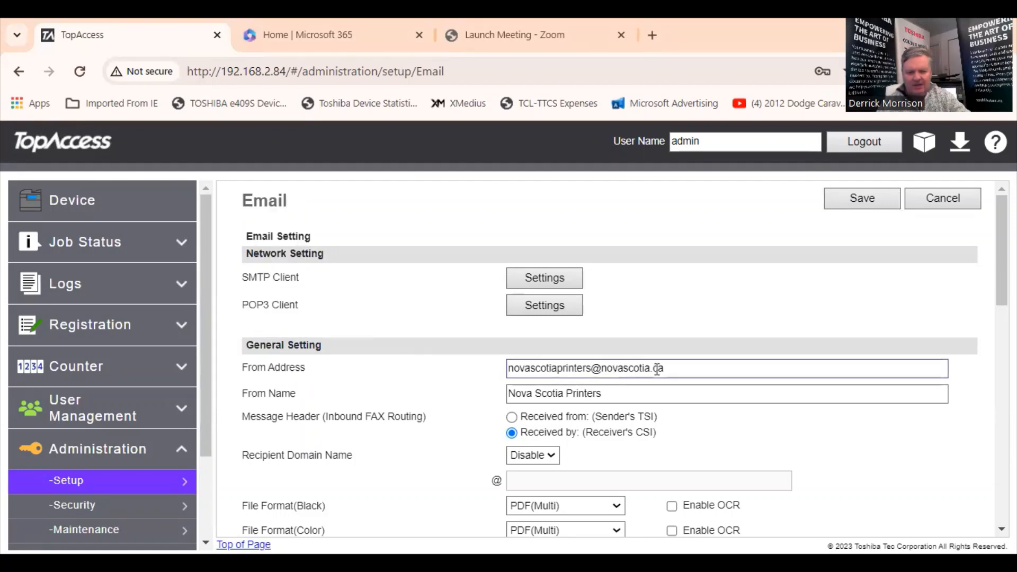
triple_click(584, 368)
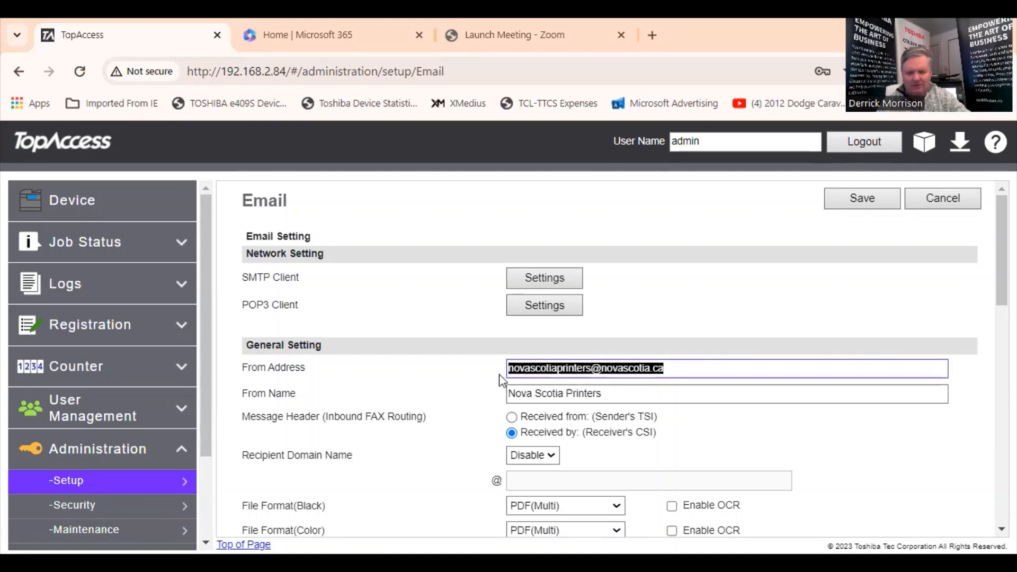
mouse_move(454, 387)
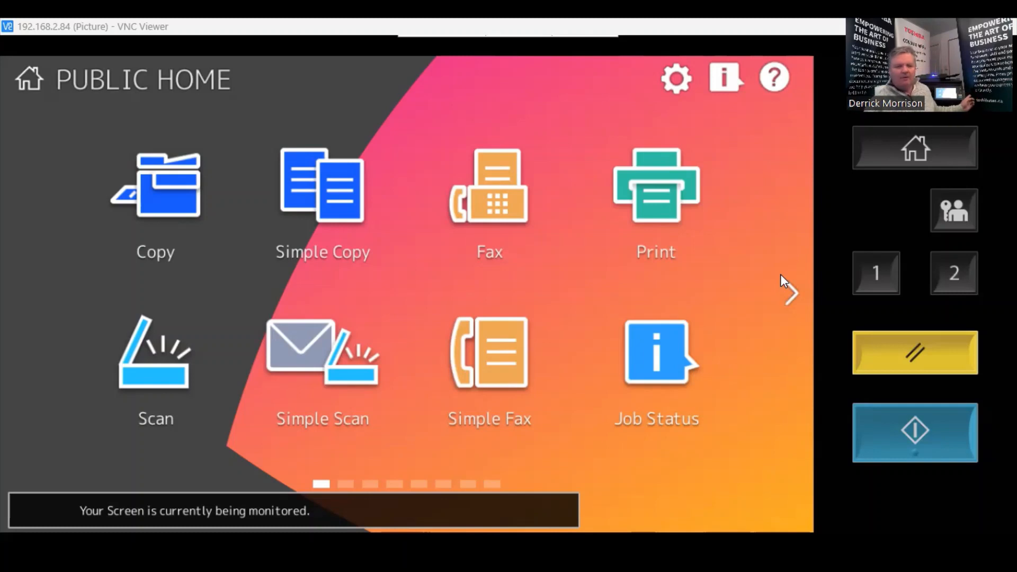
mouse_move(399, 379)
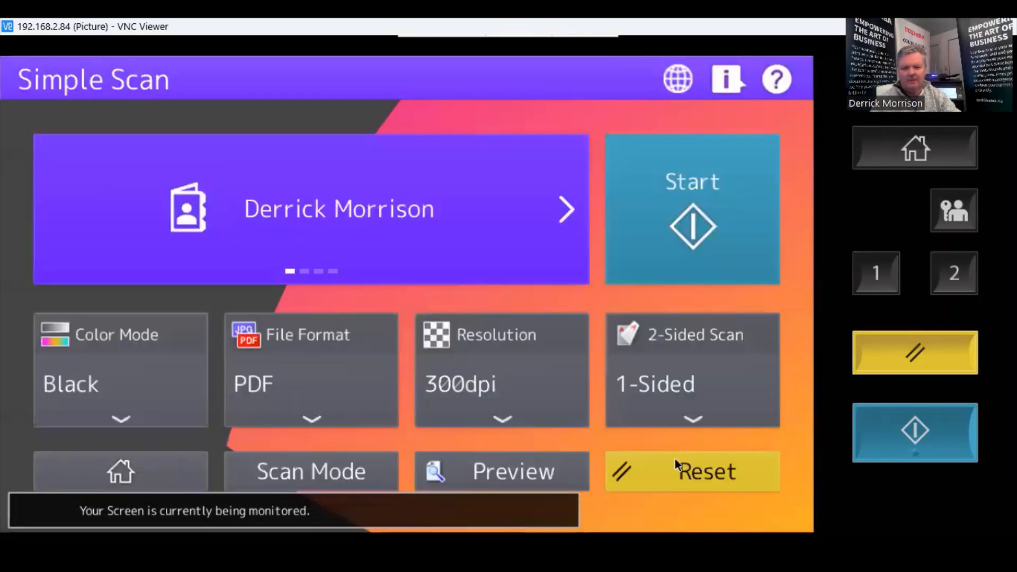
left_click(691, 208)
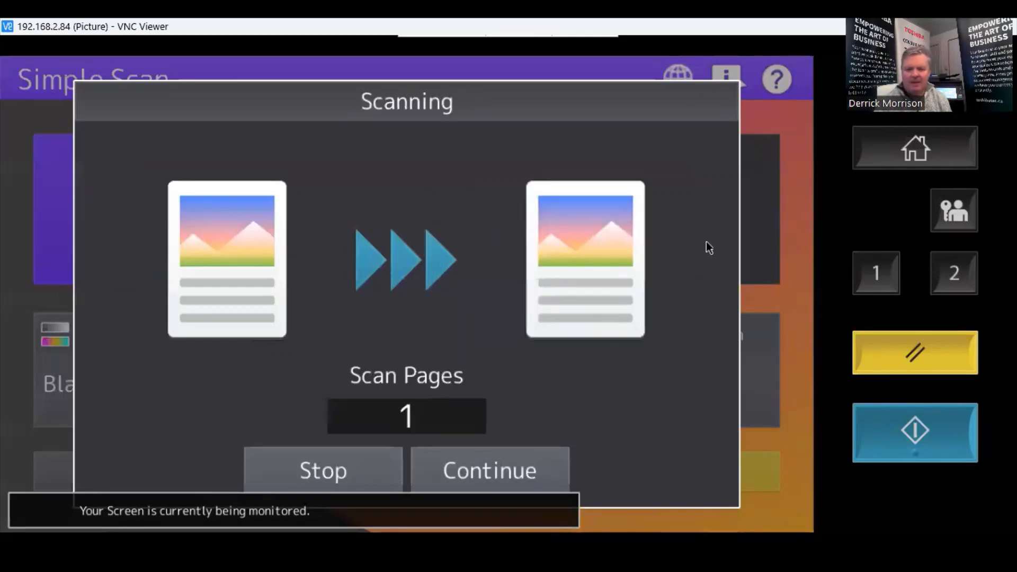
left_click(489, 469)
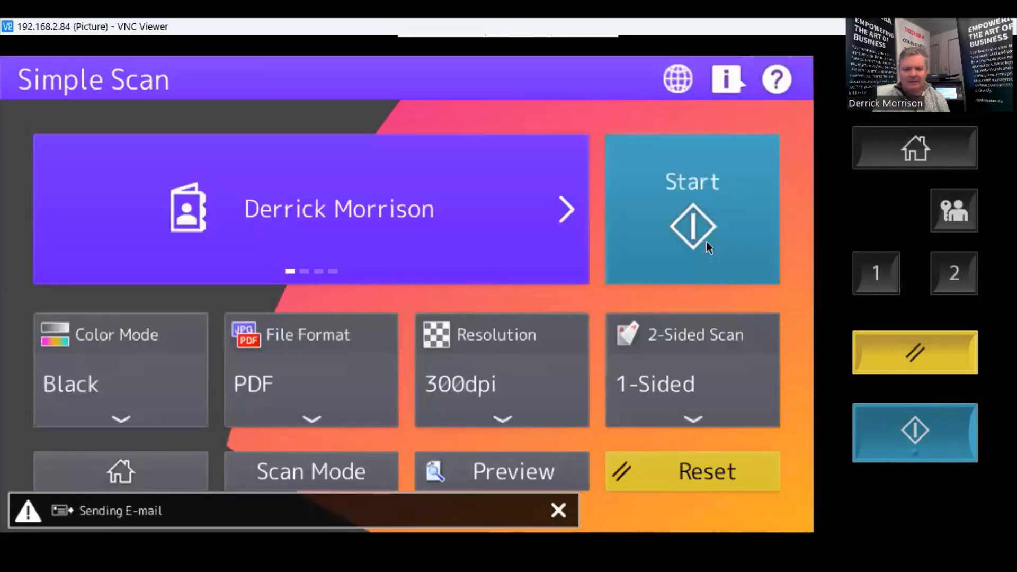
mouse_move(488, 493)
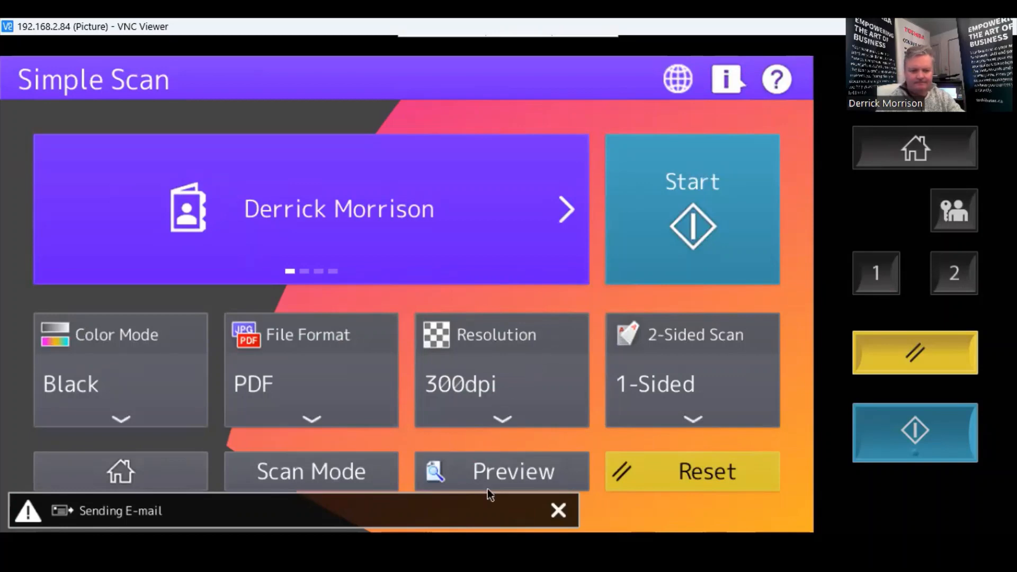
mouse_move(908, 530)
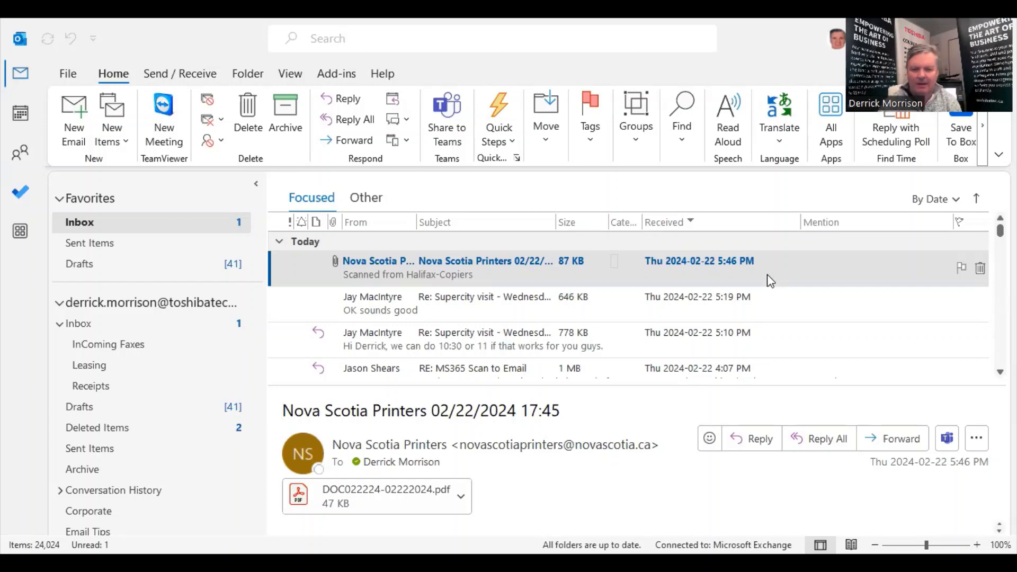
mouse_move(725, 328)
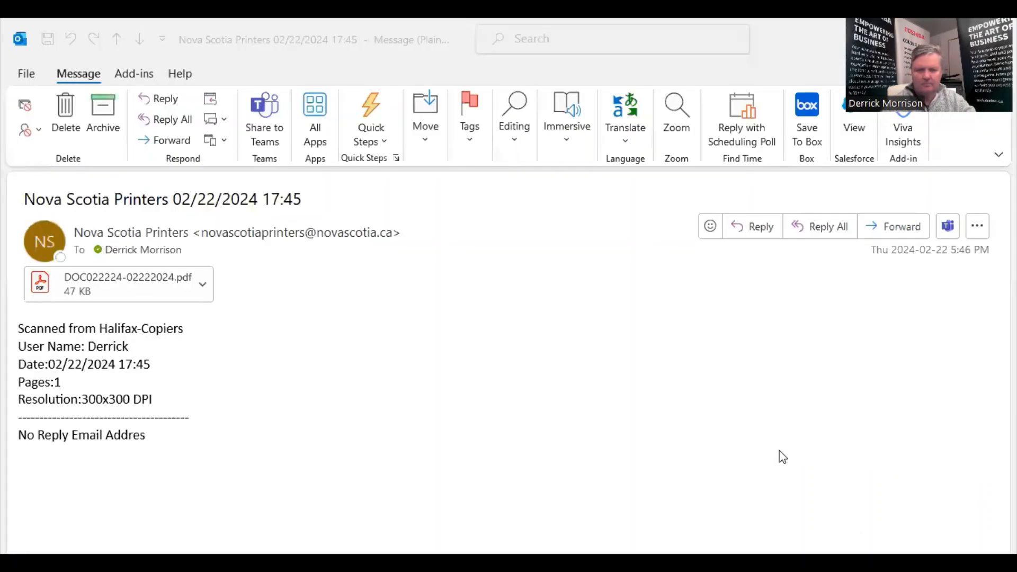
mouse_move(217, 266)
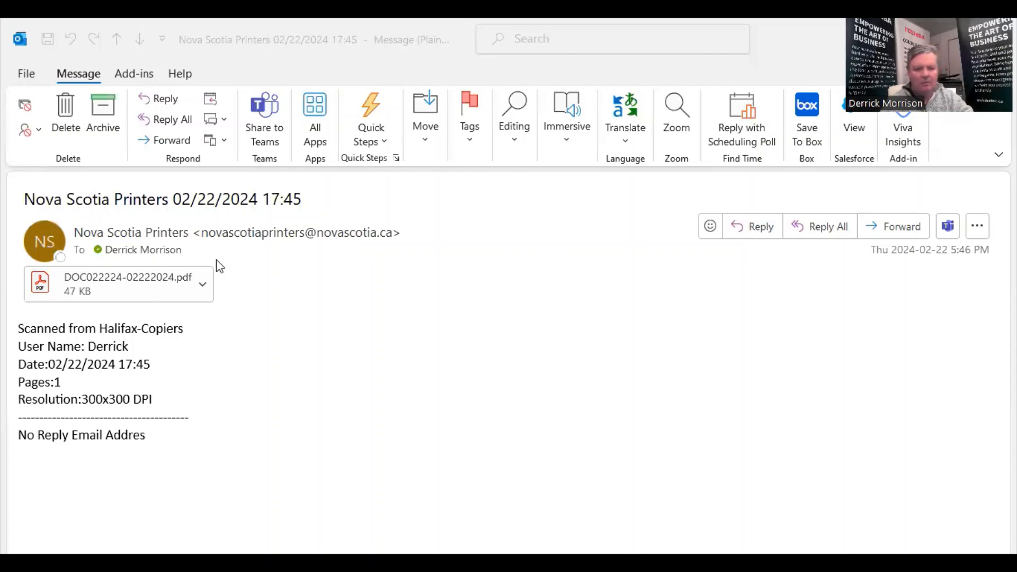
mouse_move(210, 239)
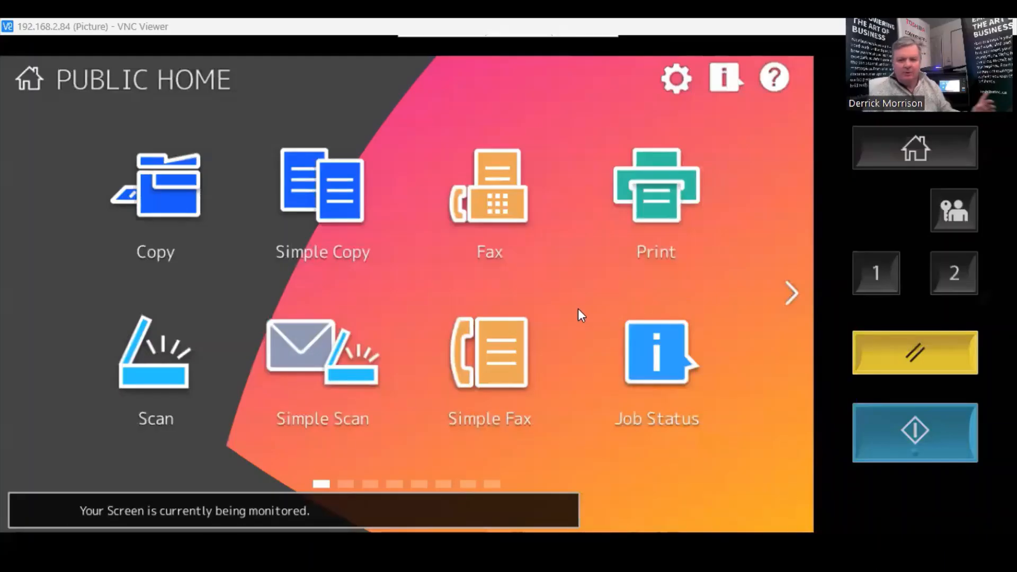
mouse_move(771, 298)
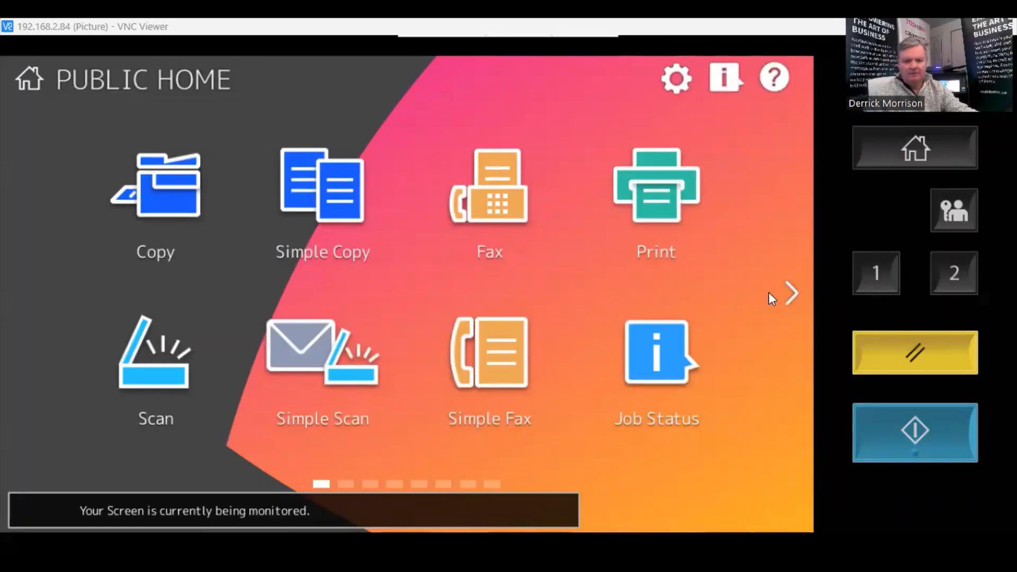
Launch 'for Exchange Online' from the next home page and begin the PIN sign-in.
left_click(791, 293)
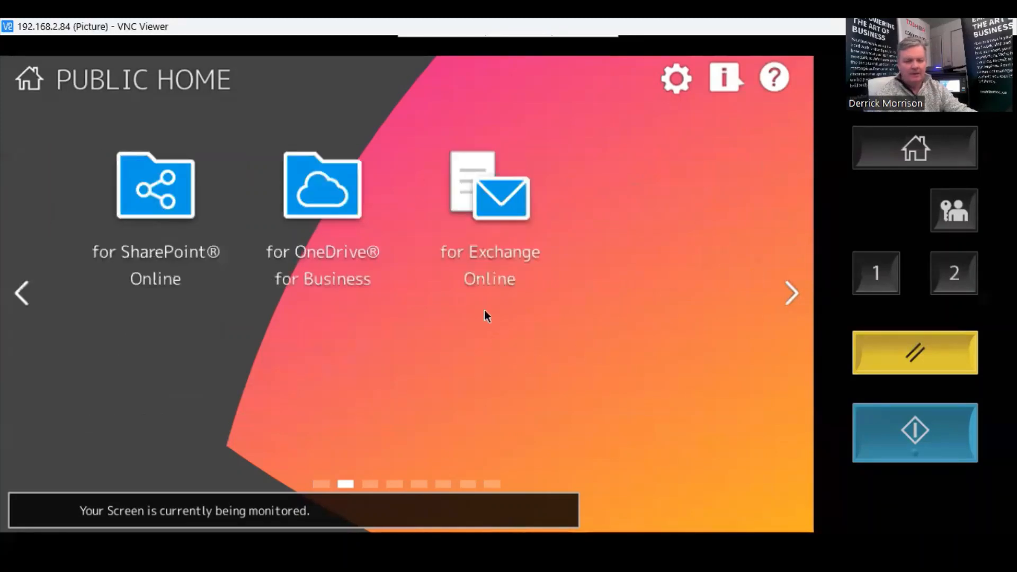
mouse_move(483, 214)
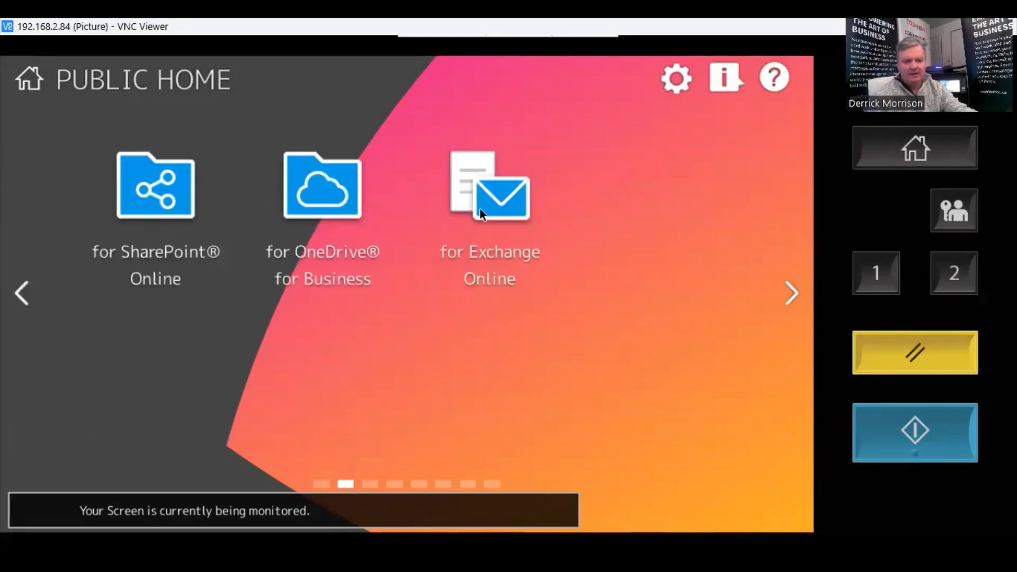
left_click(488, 188)
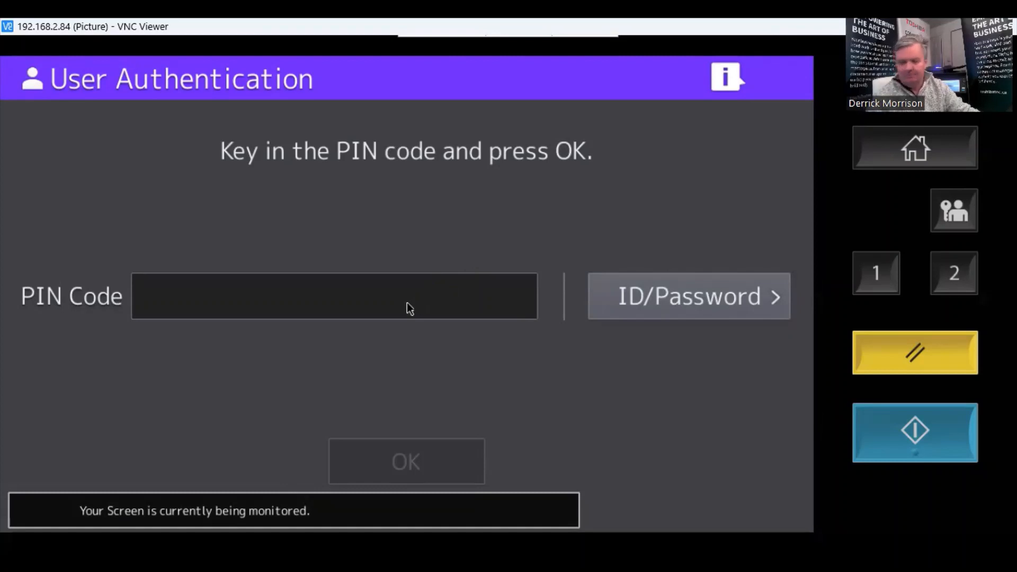
mouse_move(393, 309)
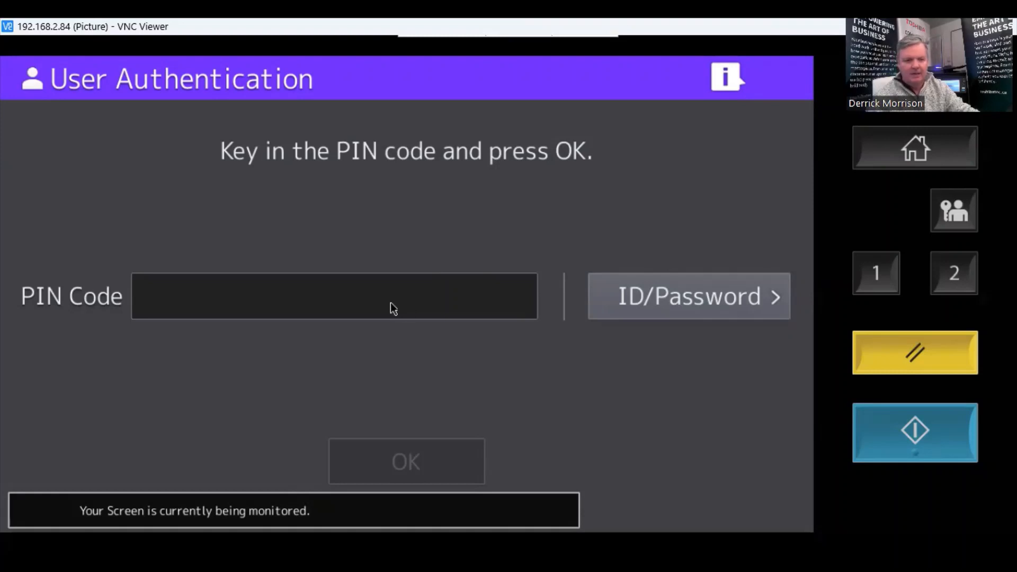
left_click(334, 297)
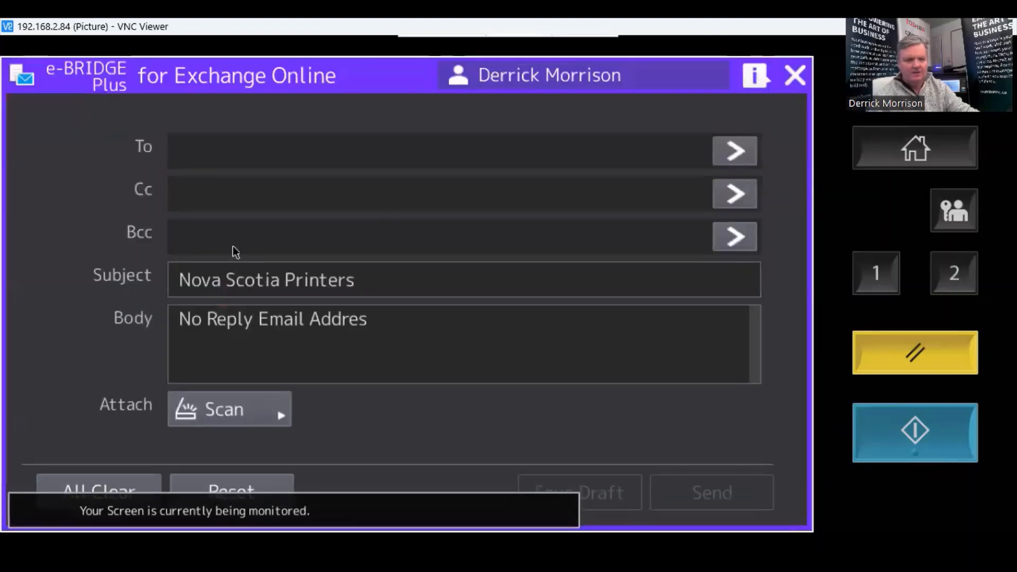
mouse_move(632, 85)
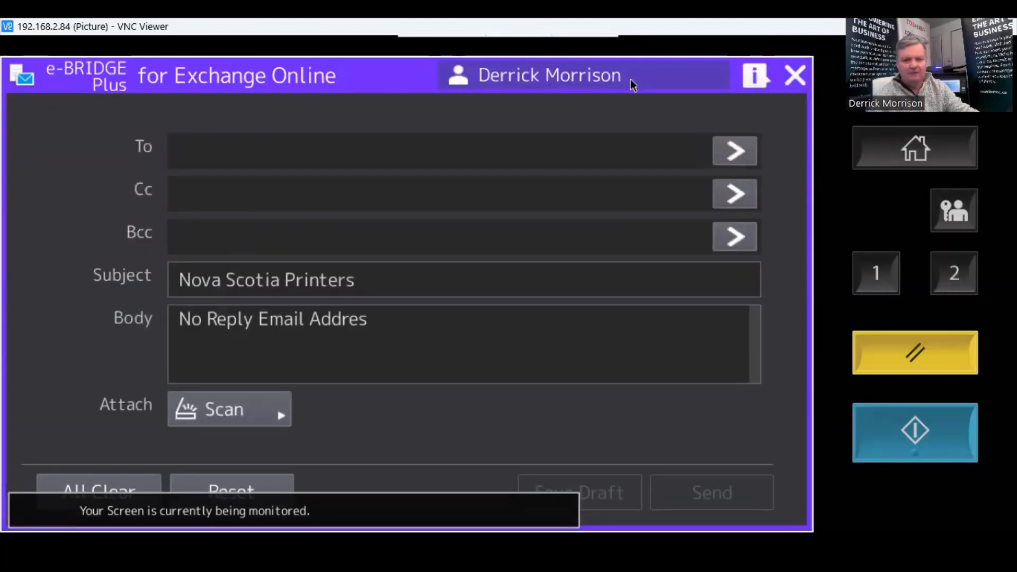
left_click(548, 75)
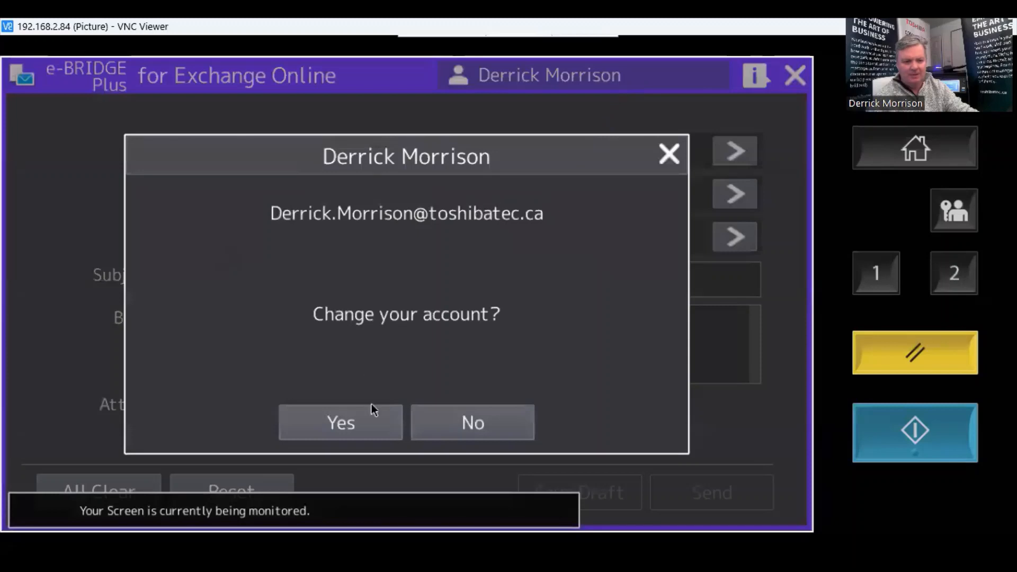
left_click(471, 422)
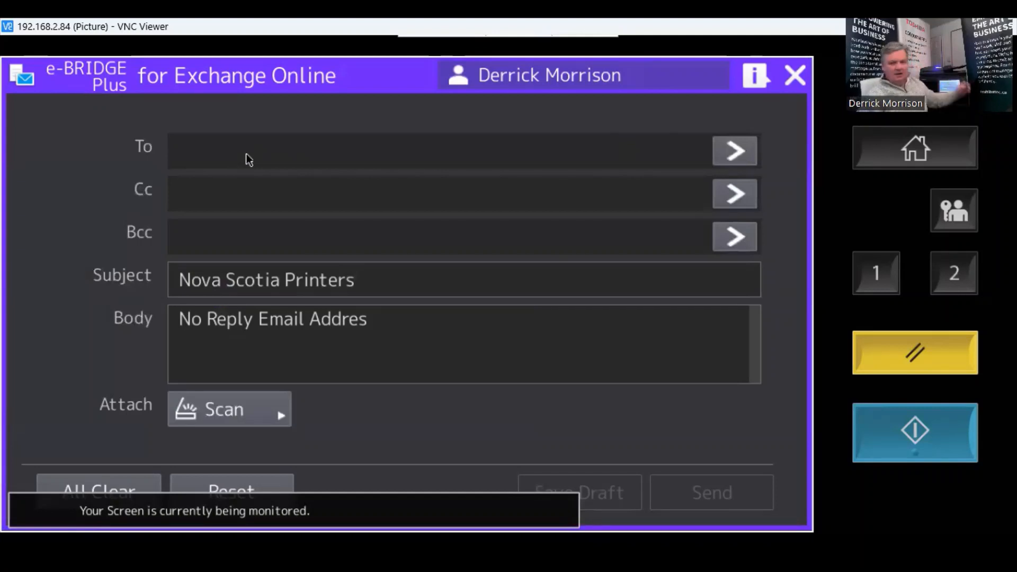
mouse_move(154, 361)
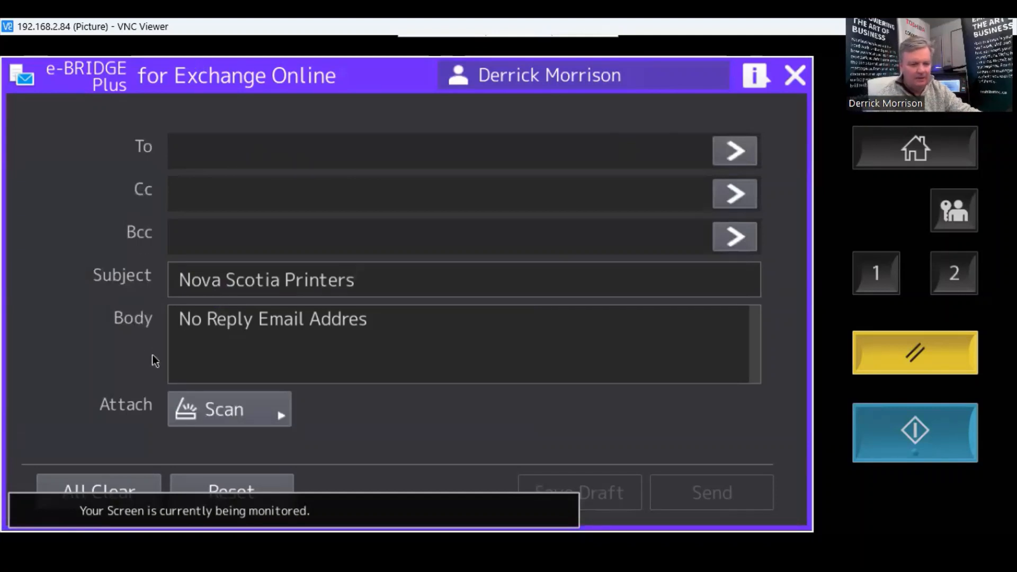
Name the scan attachment demo1.
left_click(223, 410)
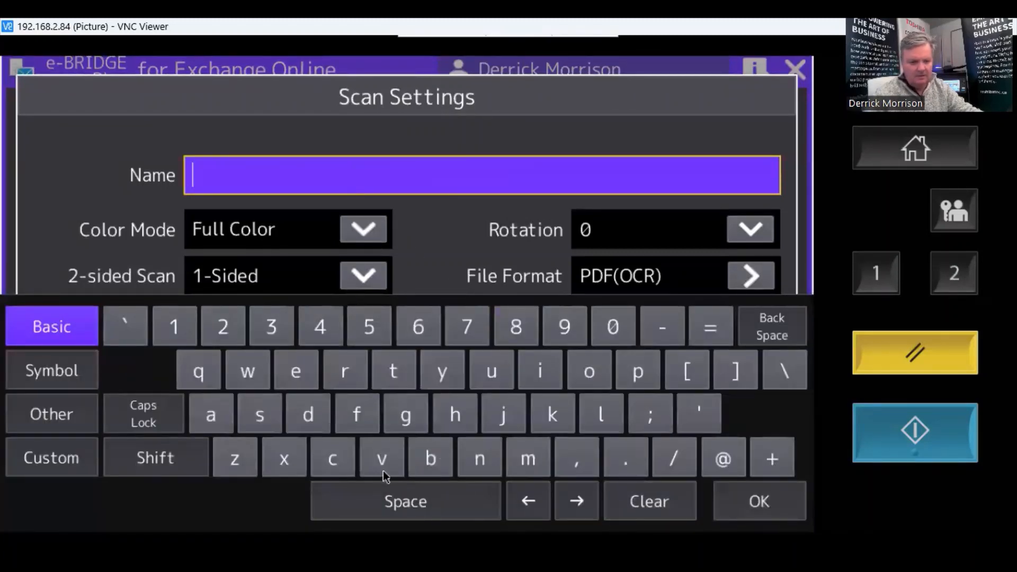
type("de")
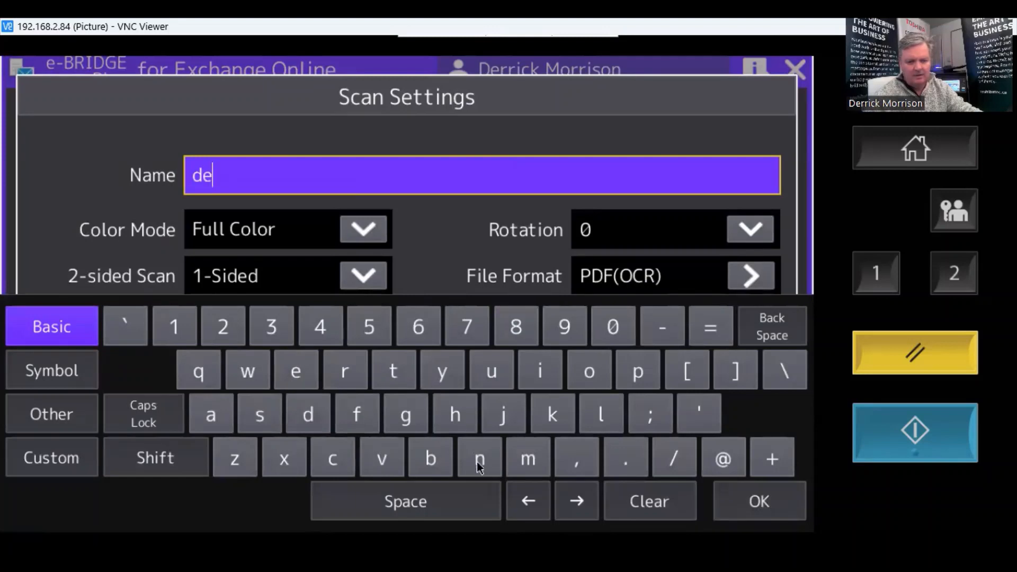
type("mo")
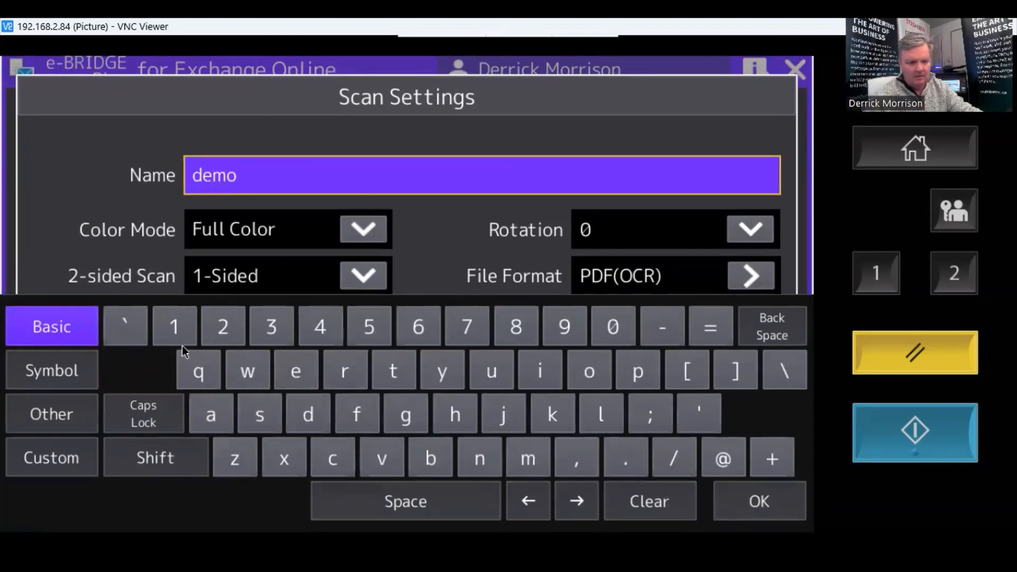
left_click(174, 327)
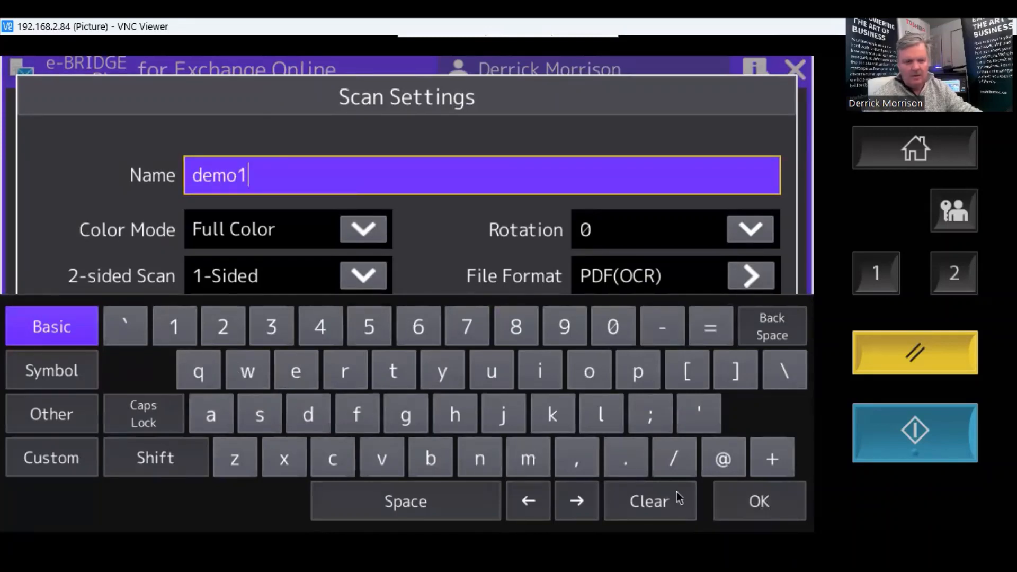
left_click(758, 500)
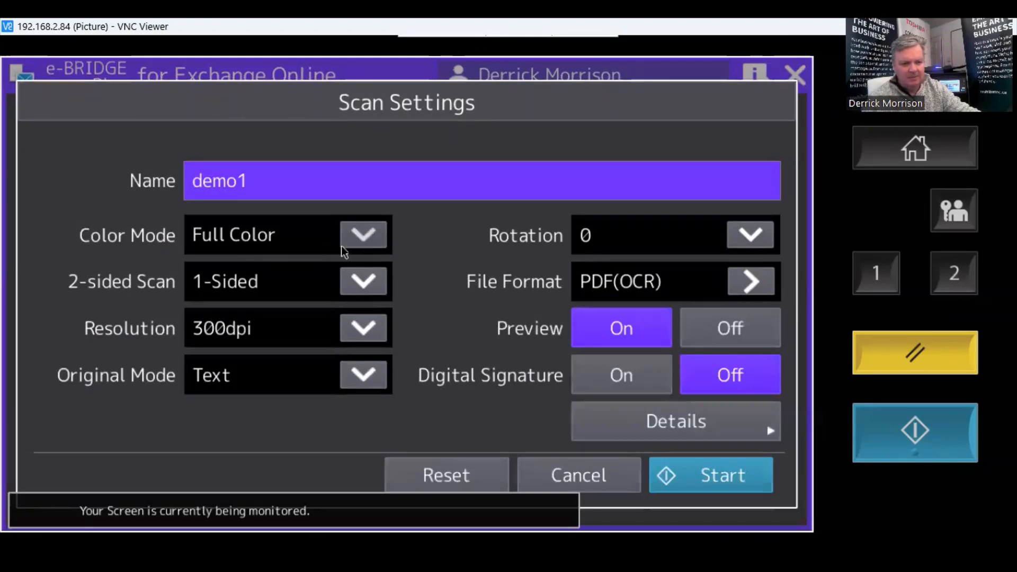
Set colour mode to Black and keep the PDF format with OCR.
left_click(362, 234)
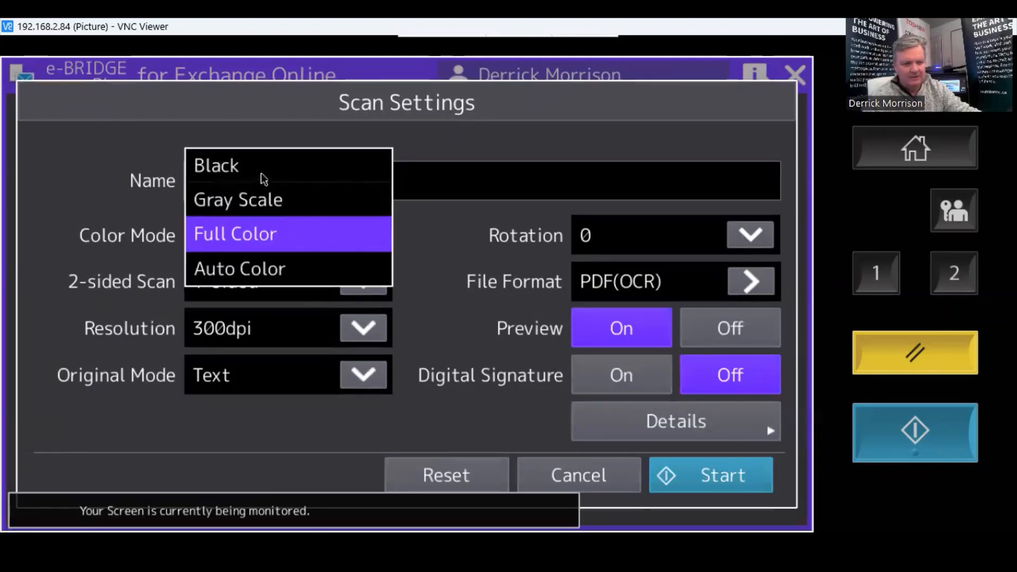
left_click(216, 165)
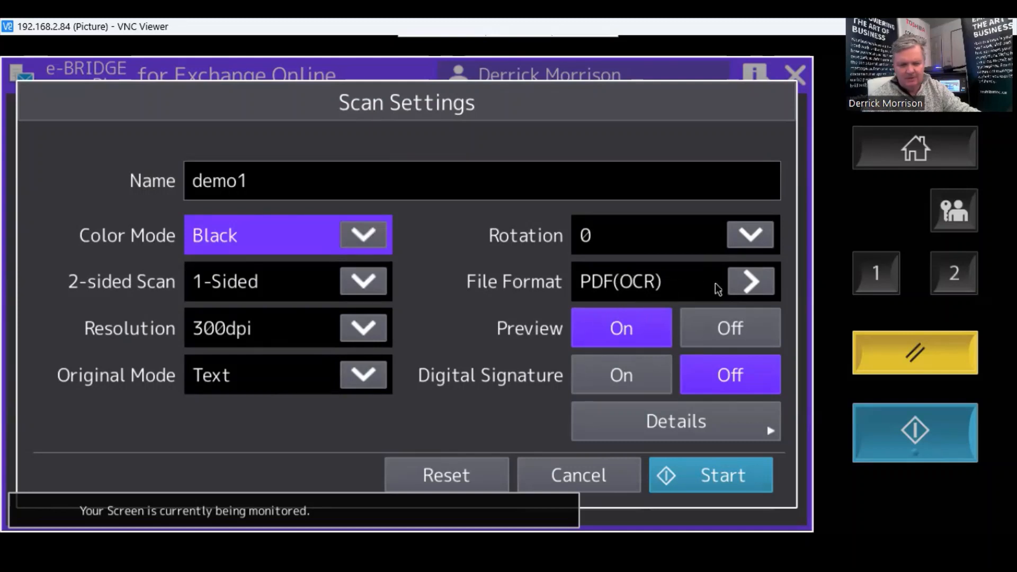
left_click(750, 280)
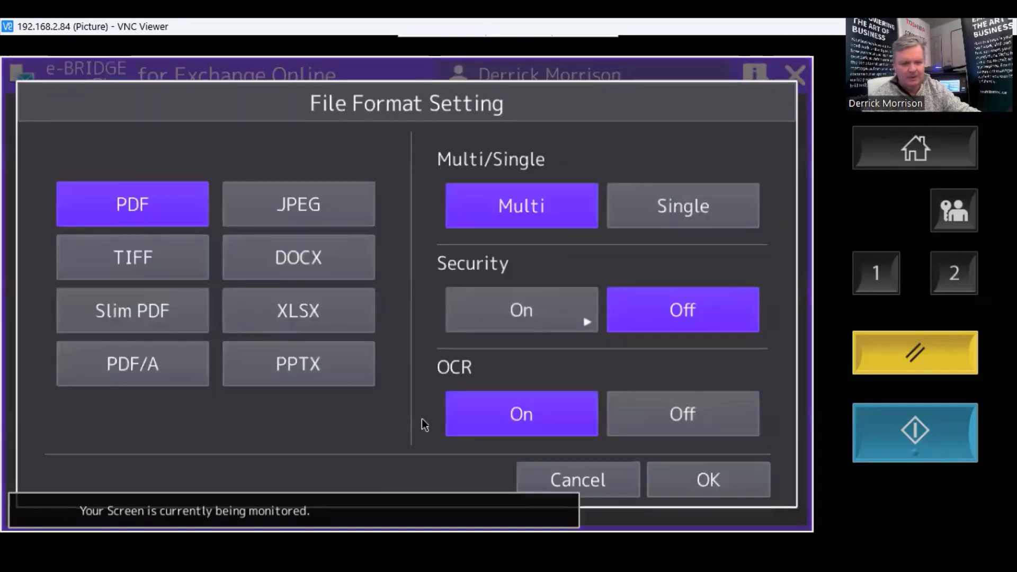
mouse_move(195, 248)
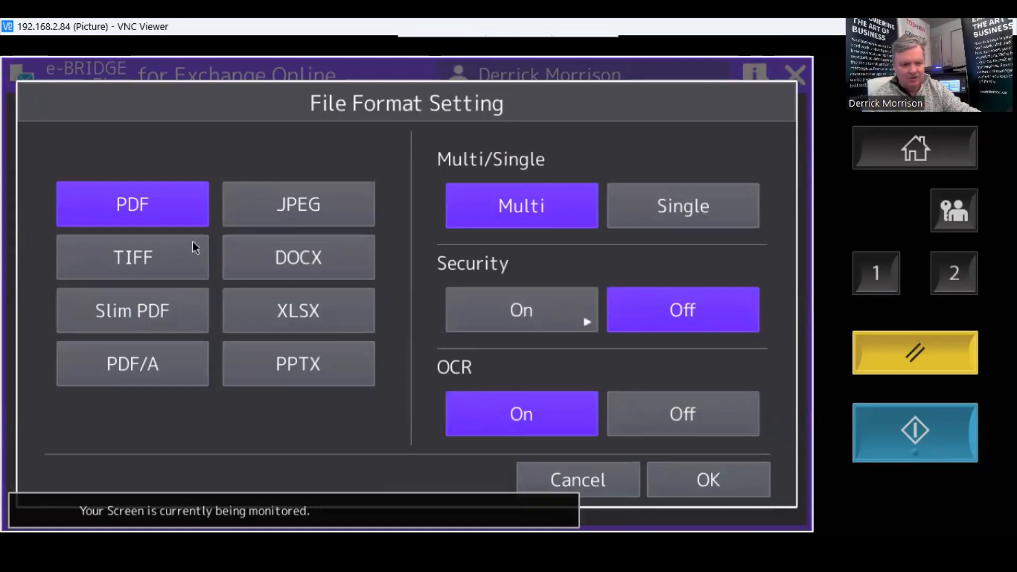
mouse_move(265, 267)
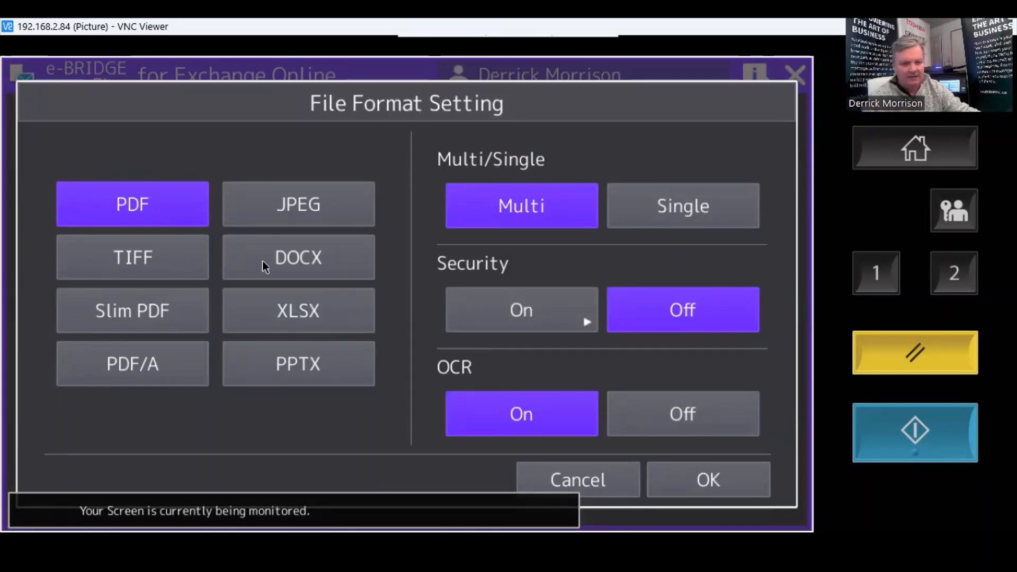
mouse_move(276, 378)
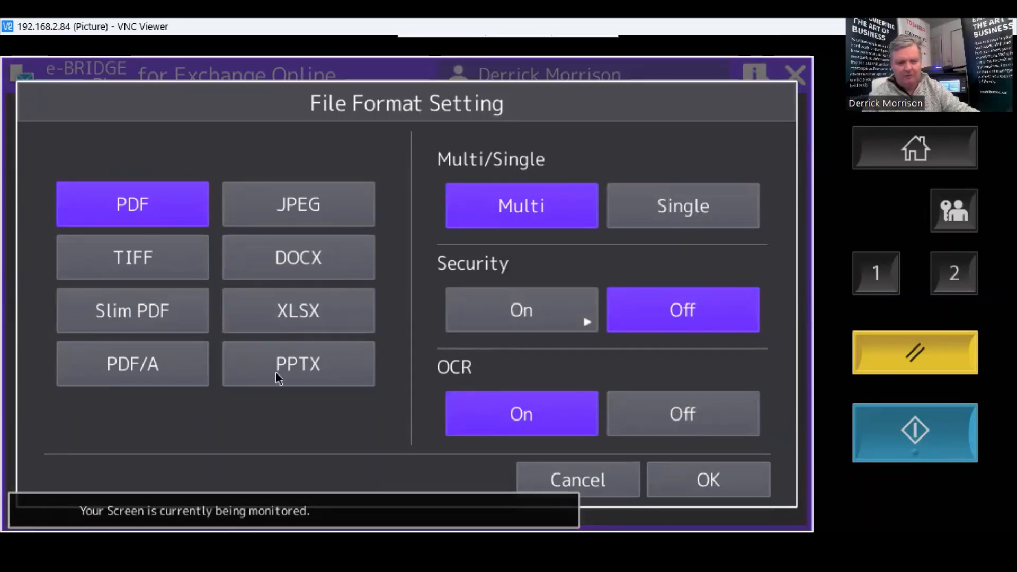
mouse_move(688, 497)
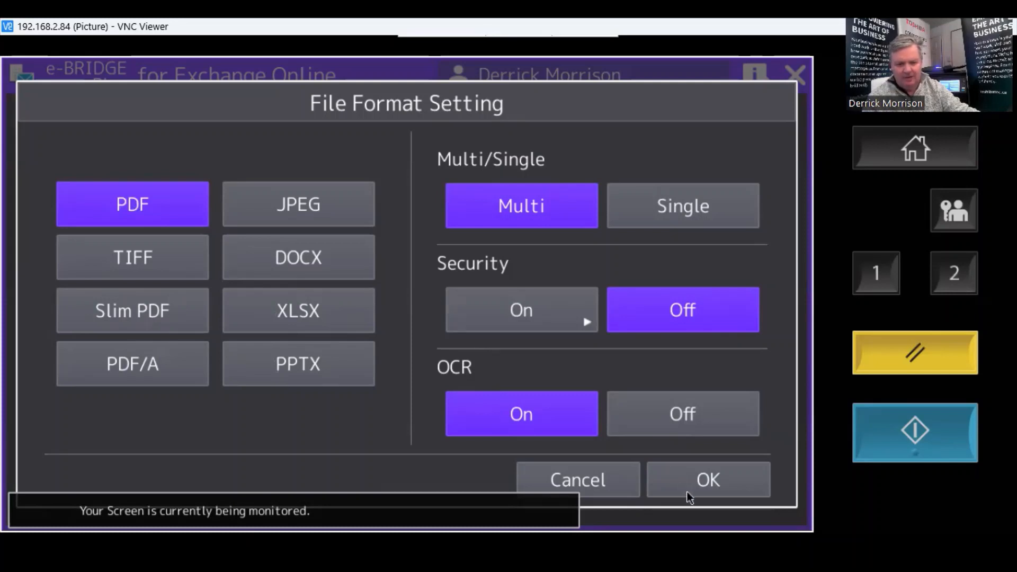
left_click(708, 480)
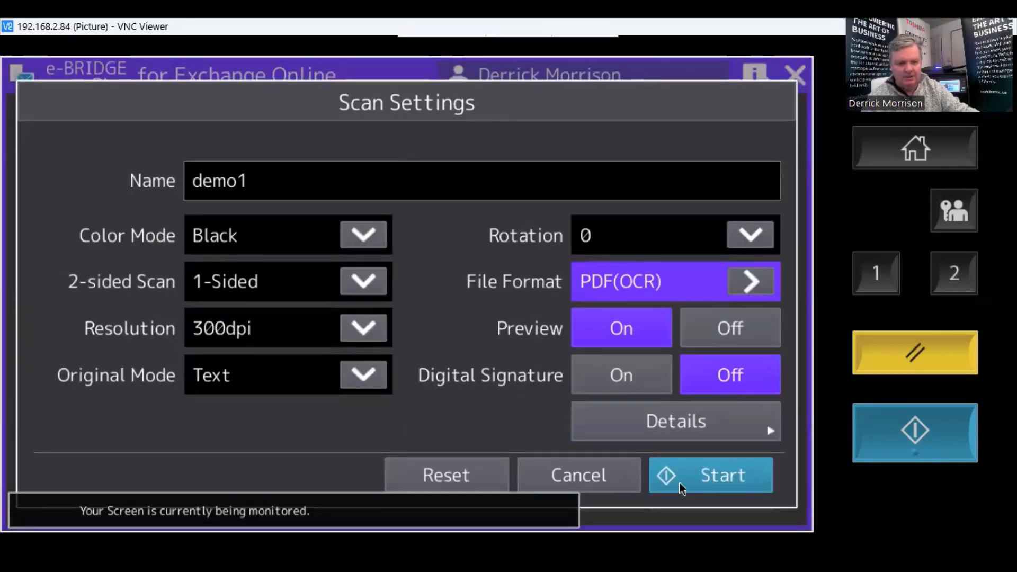
mouse_move(570, 389)
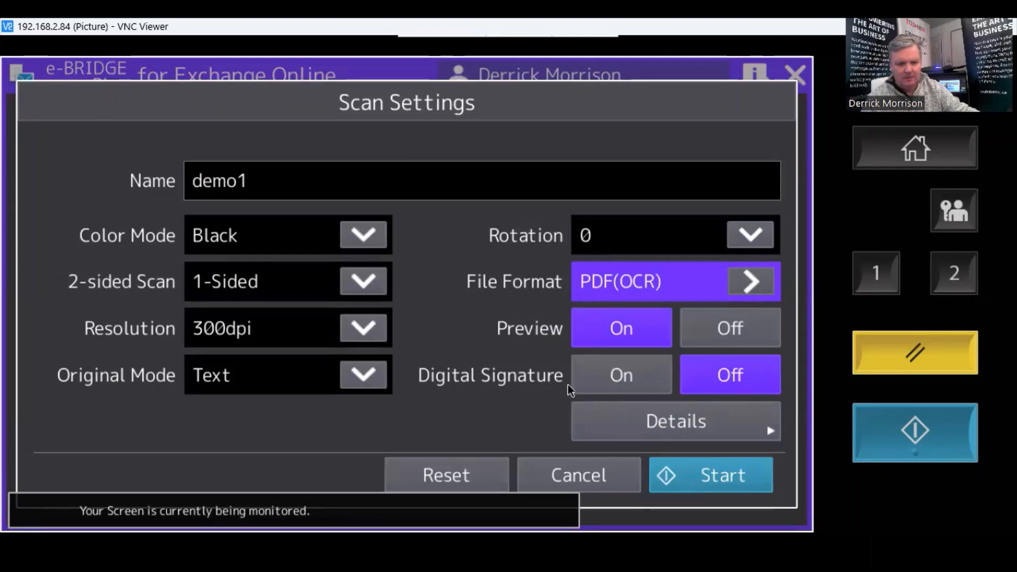
mouse_move(543, 451)
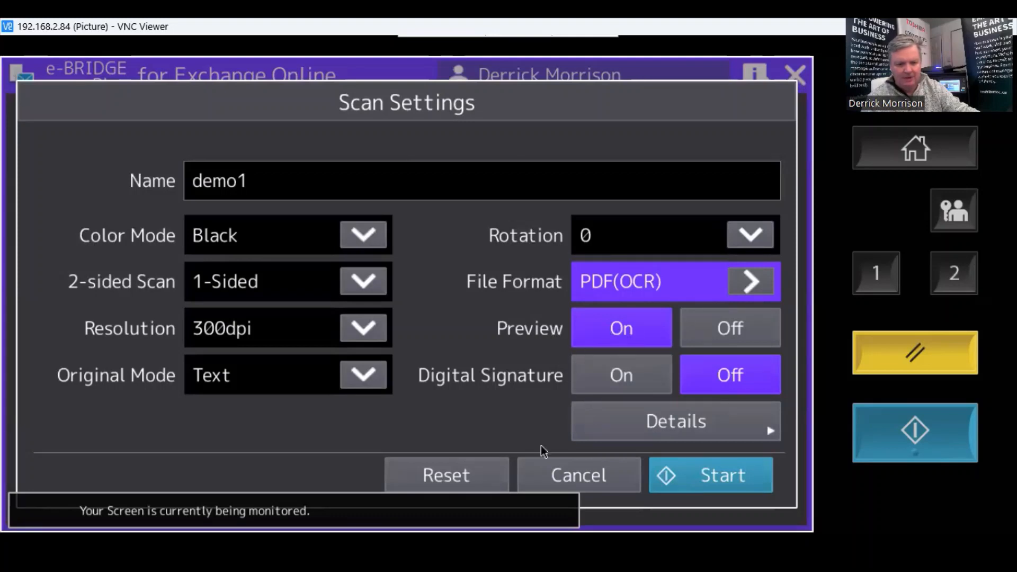
mouse_move(710, 475)
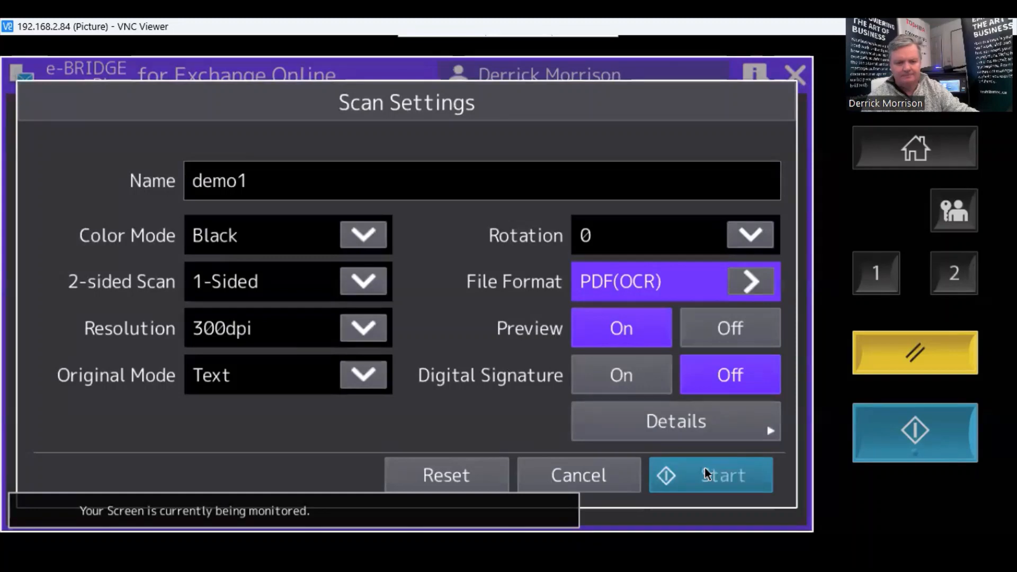
Scan the page and finish the job to create demo1.pdf.
left_click(711, 474)
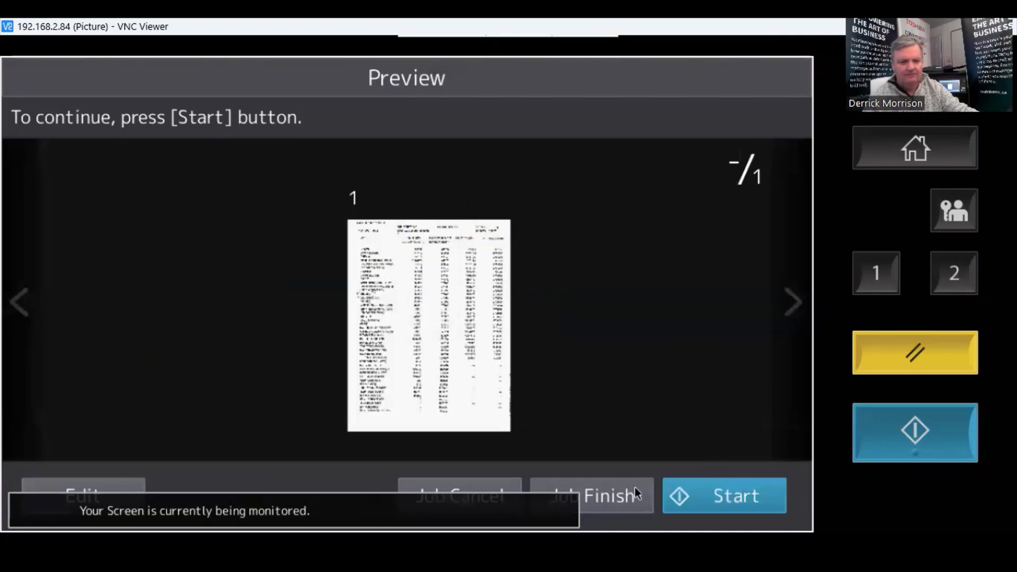
left_click(724, 496)
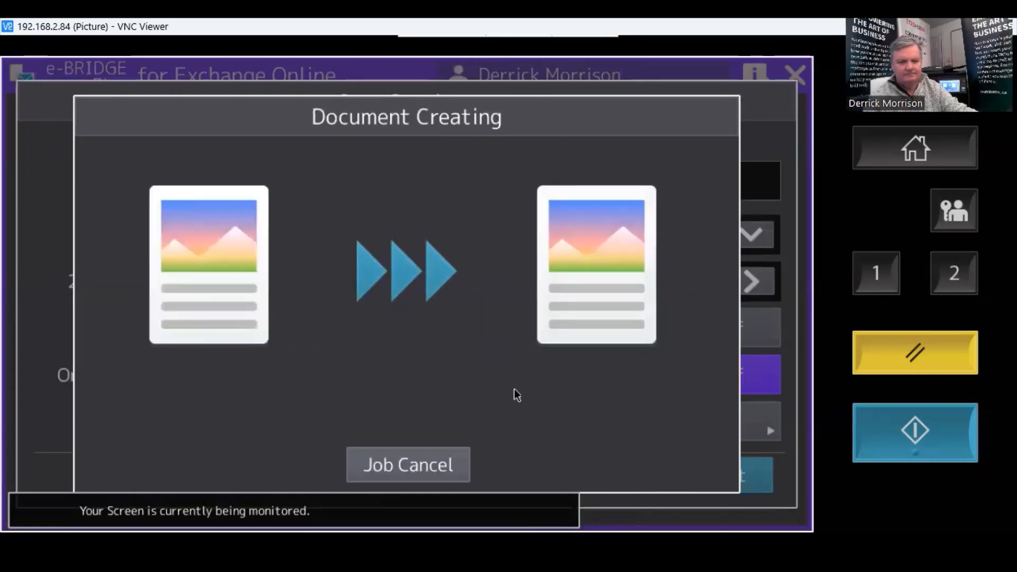
mouse_move(389, 443)
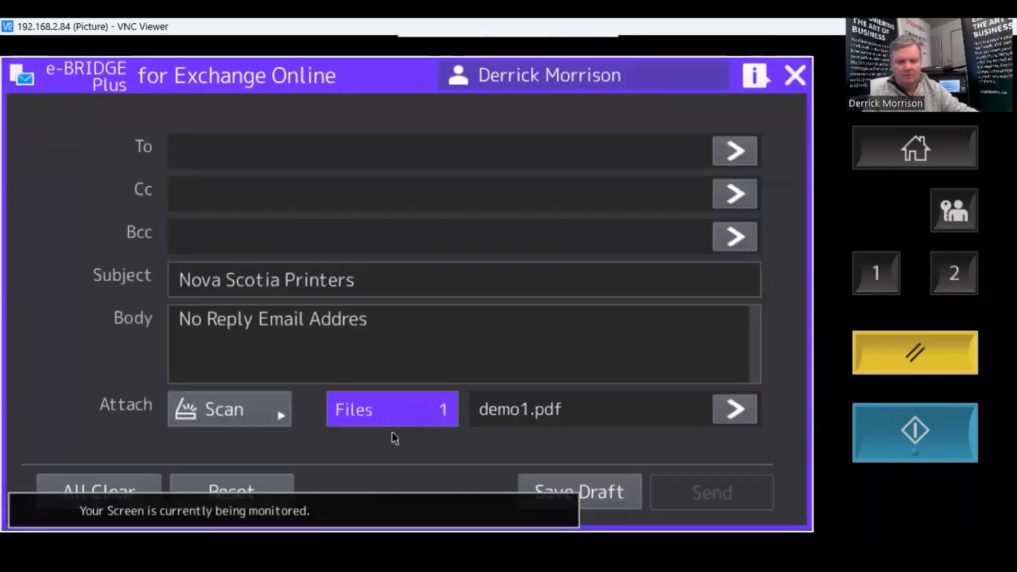
mouse_move(543, 160)
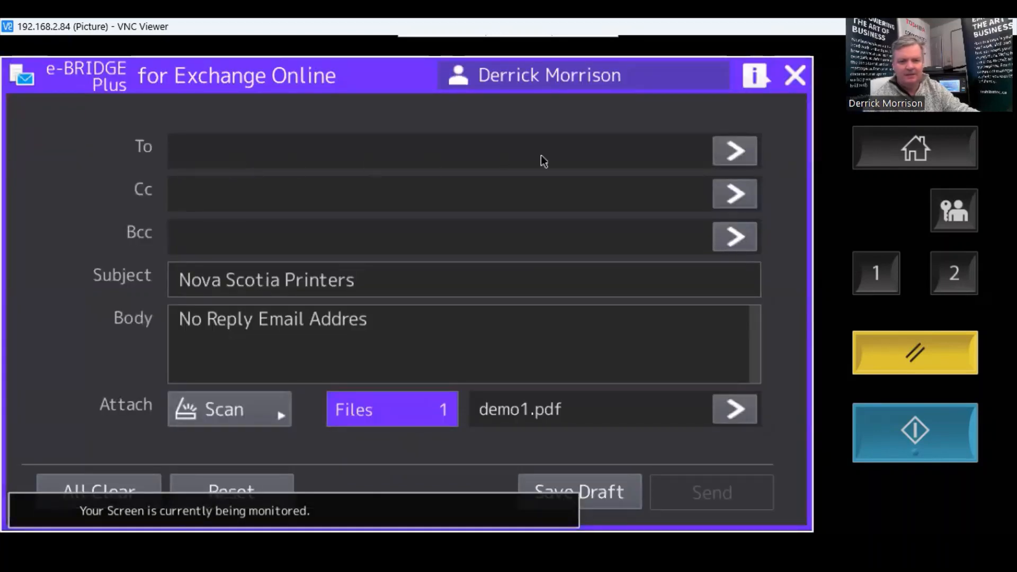
Search personal contacts for 'derr' and add your own address as To.
left_click(734, 151)
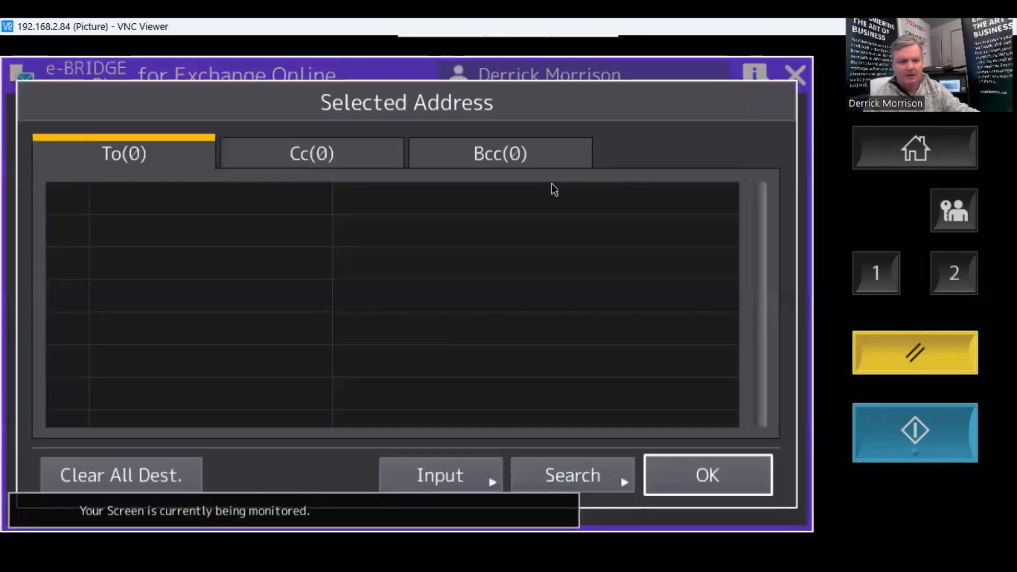
left_click(571, 475)
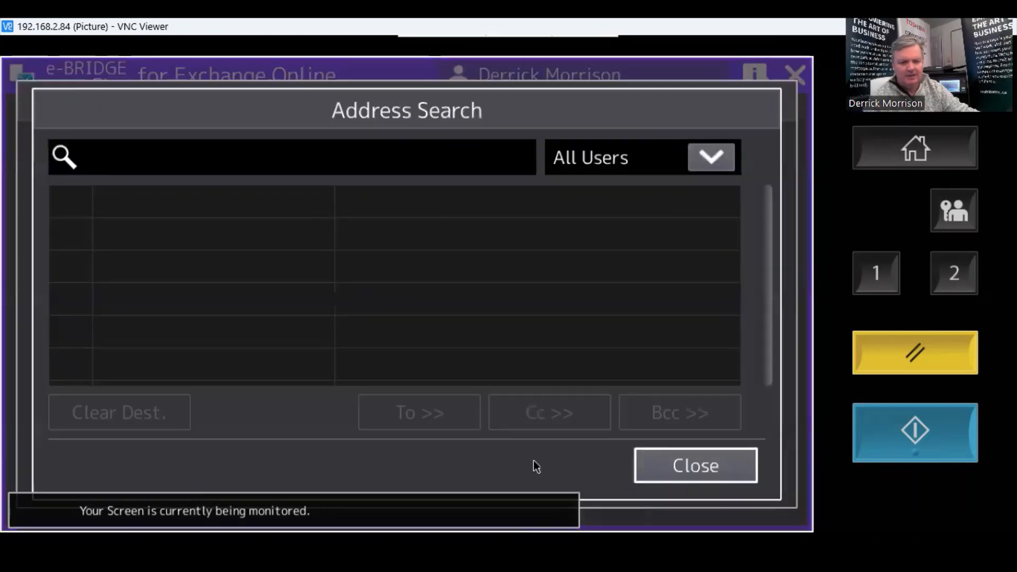
left_click(292, 157)
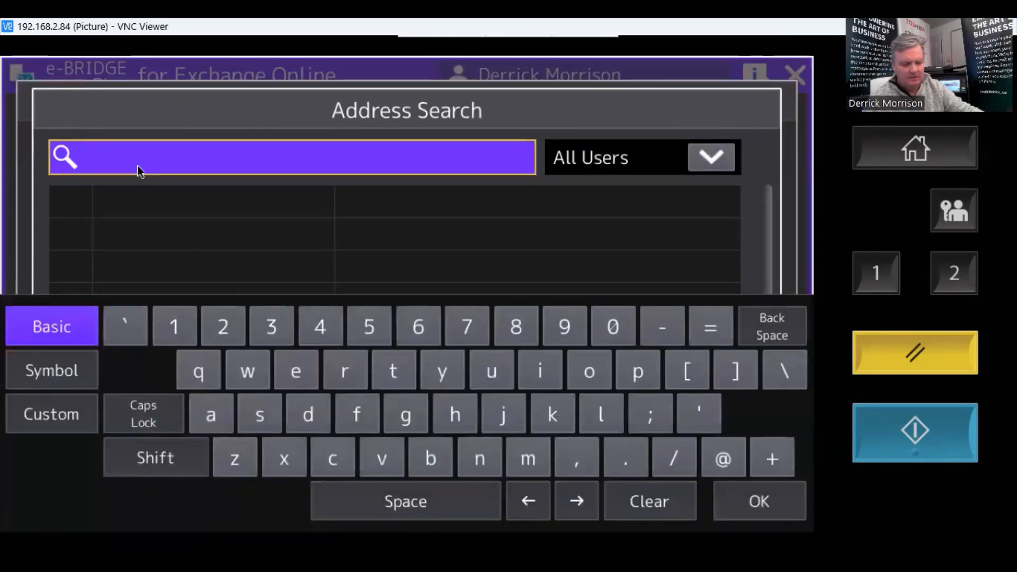
type("derr")
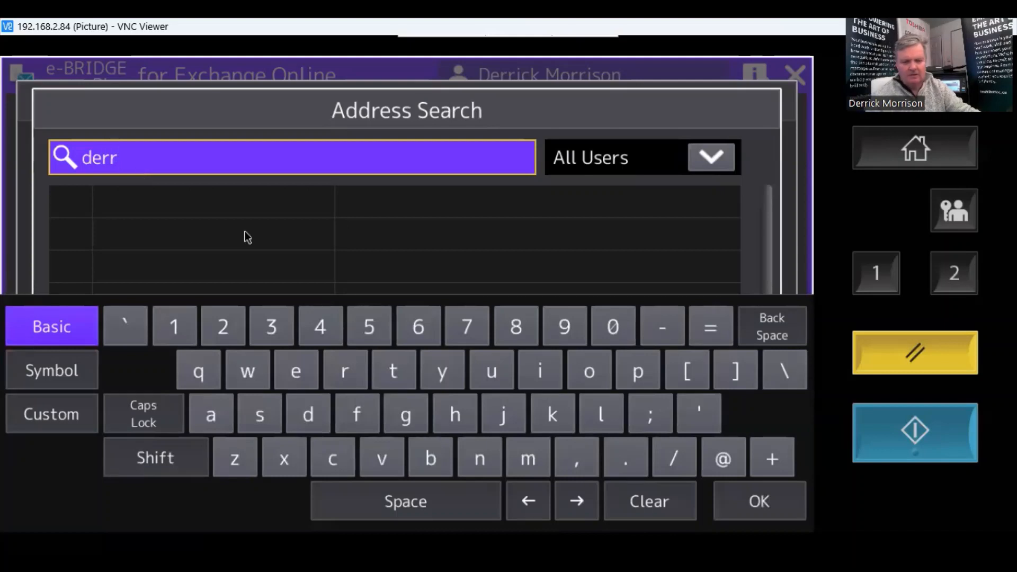
left_click(757, 501)
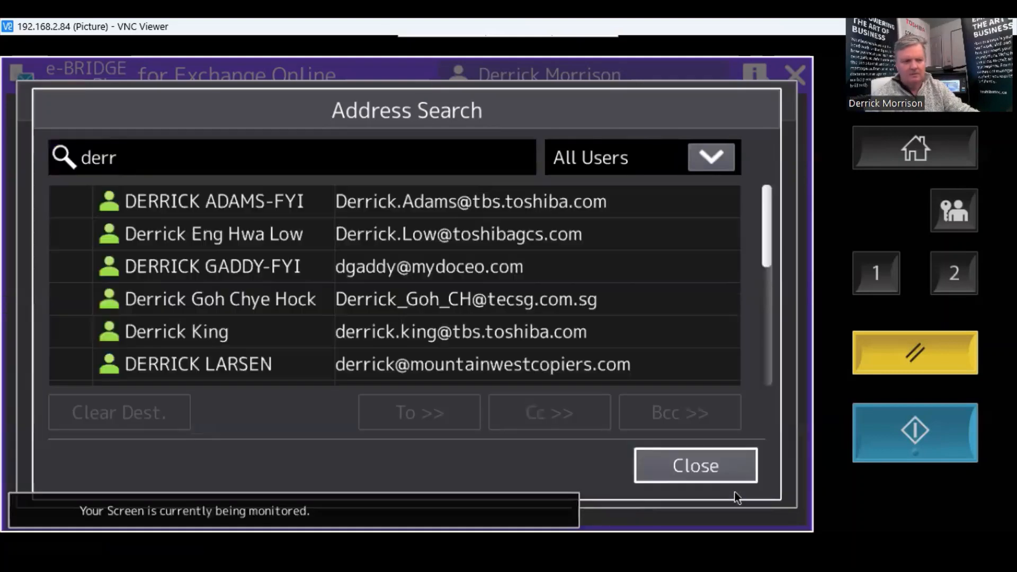
left_click(710, 157)
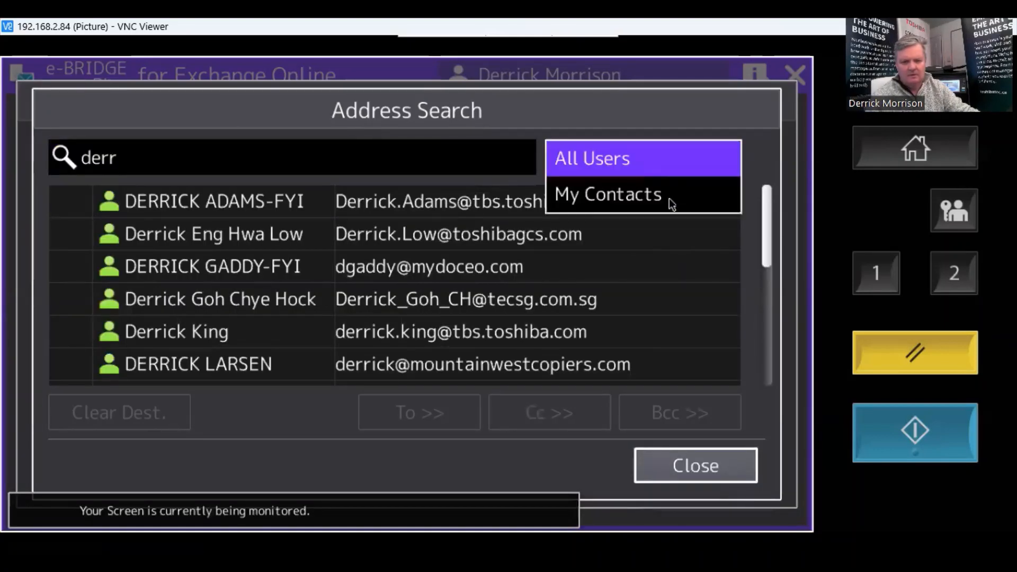
left_click(607, 194)
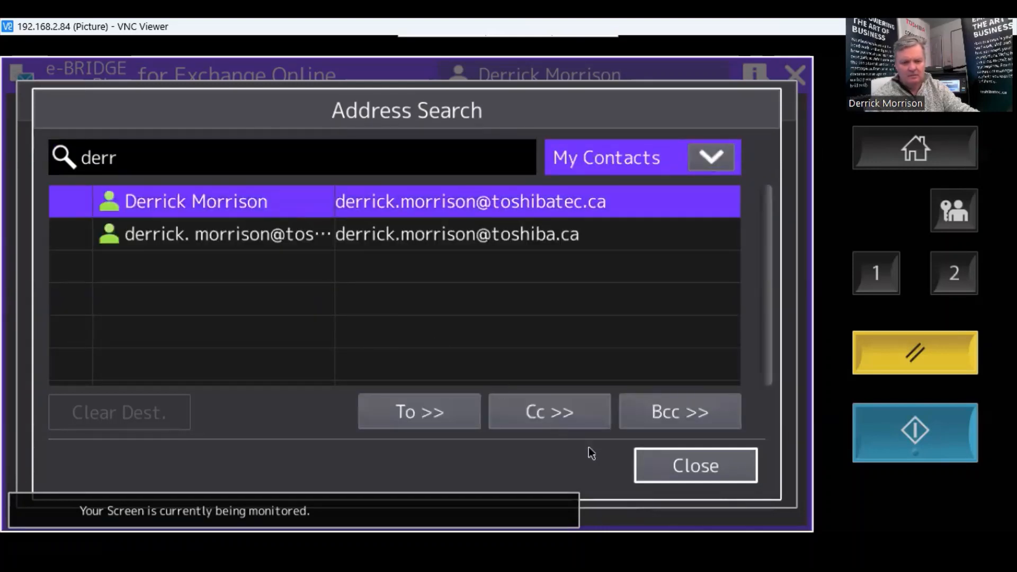
left_click(418, 411)
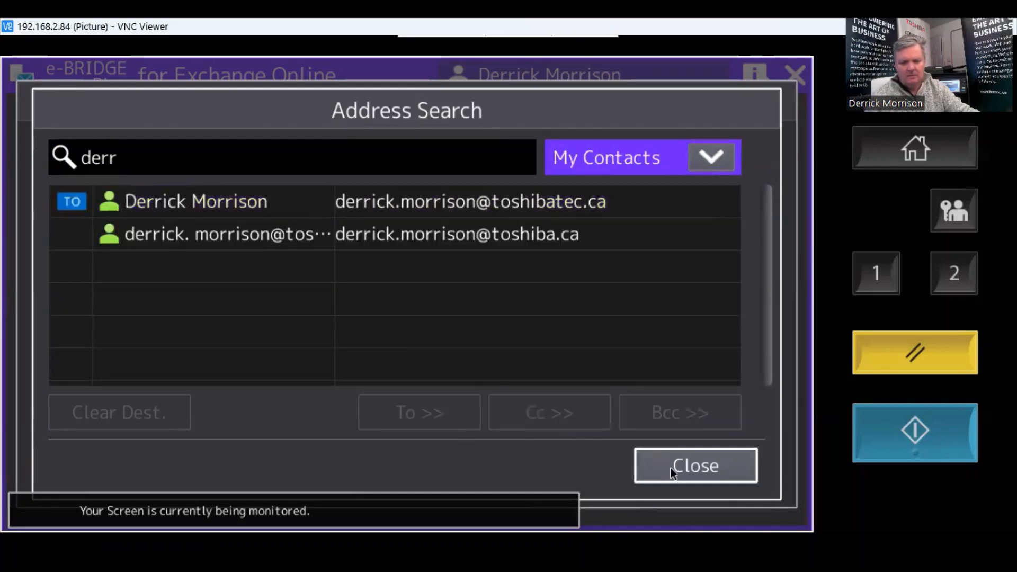
left_click(695, 465)
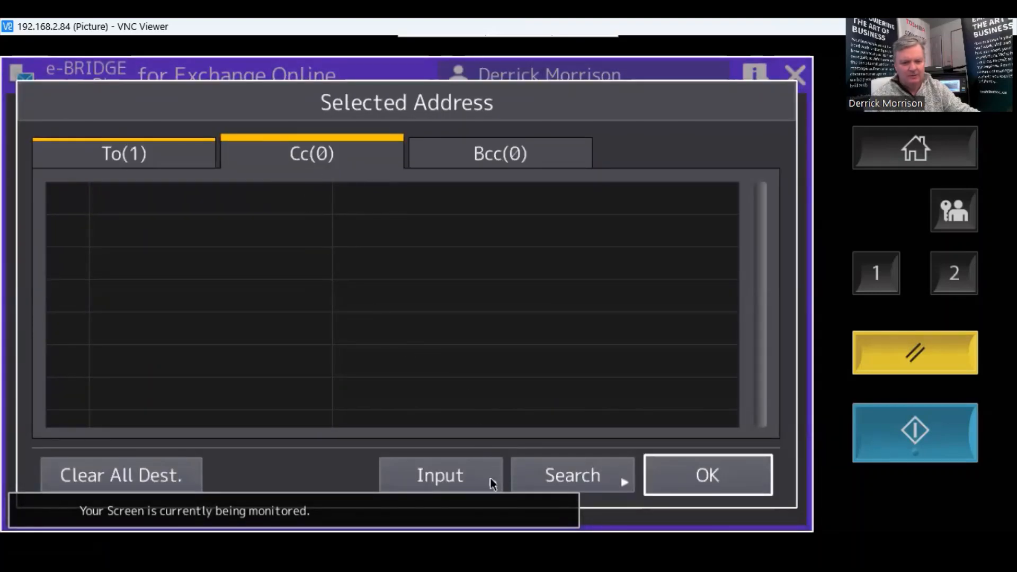
Search My Contacts for demo1 and add demo1.copier as the Cc recipient.
left_click(572, 474)
type("d")
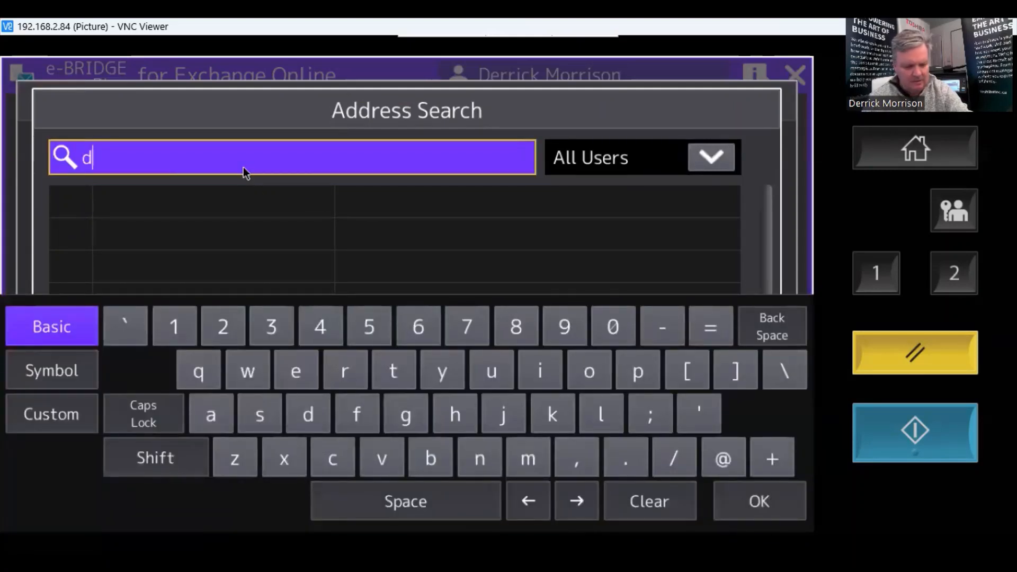
type("emo1")
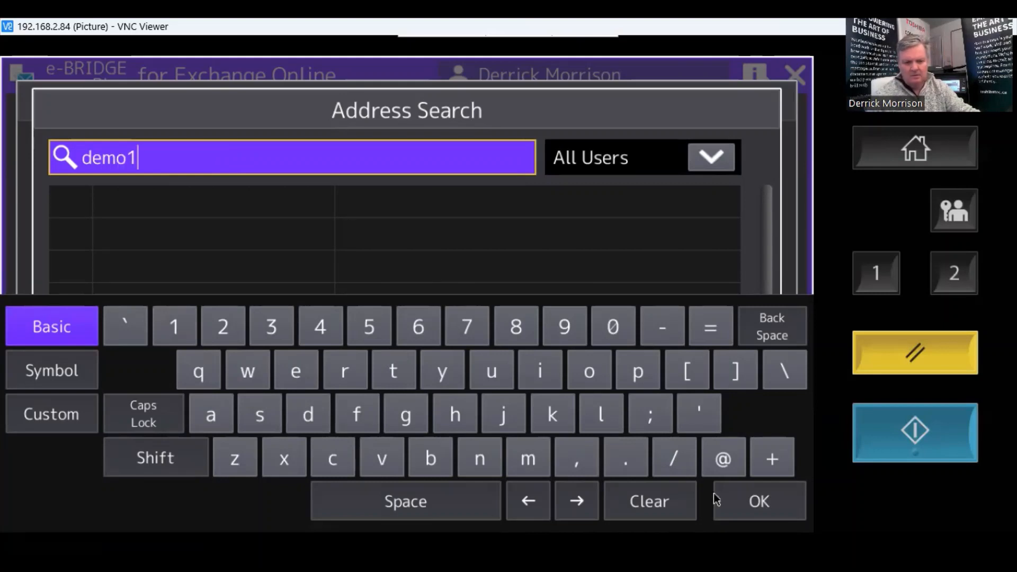
left_click(758, 500)
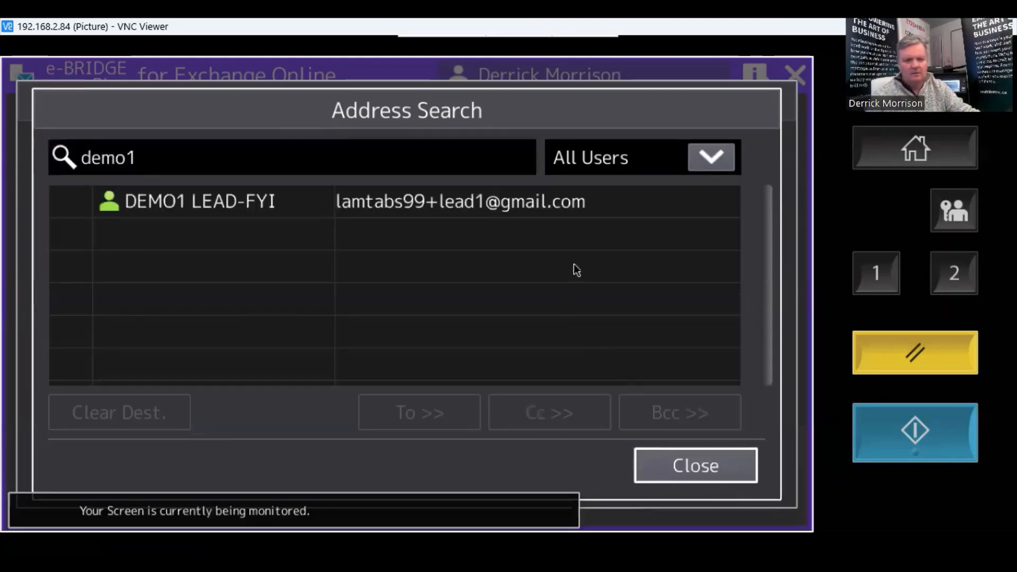
left_click(710, 158)
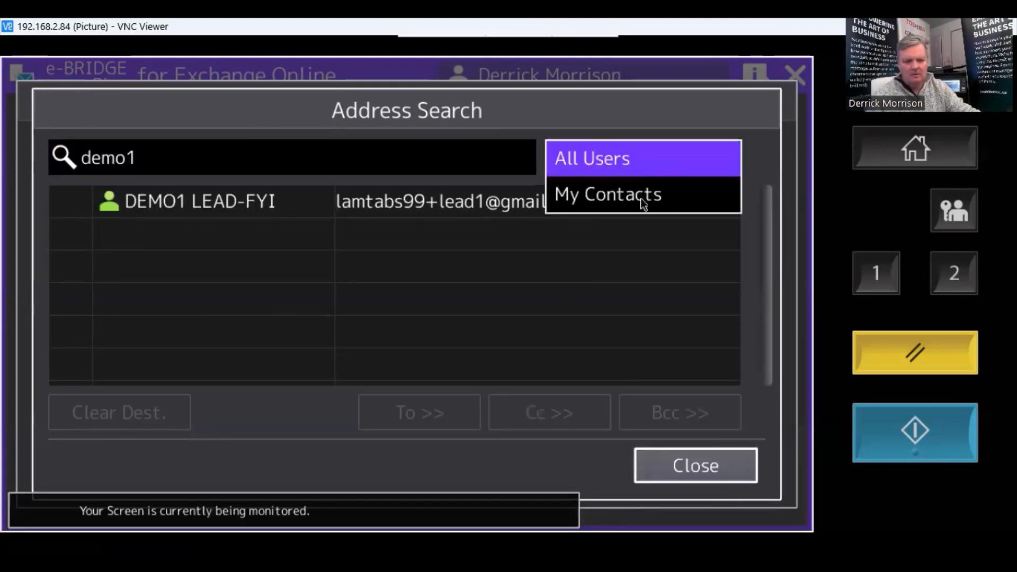
left_click(608, 194)
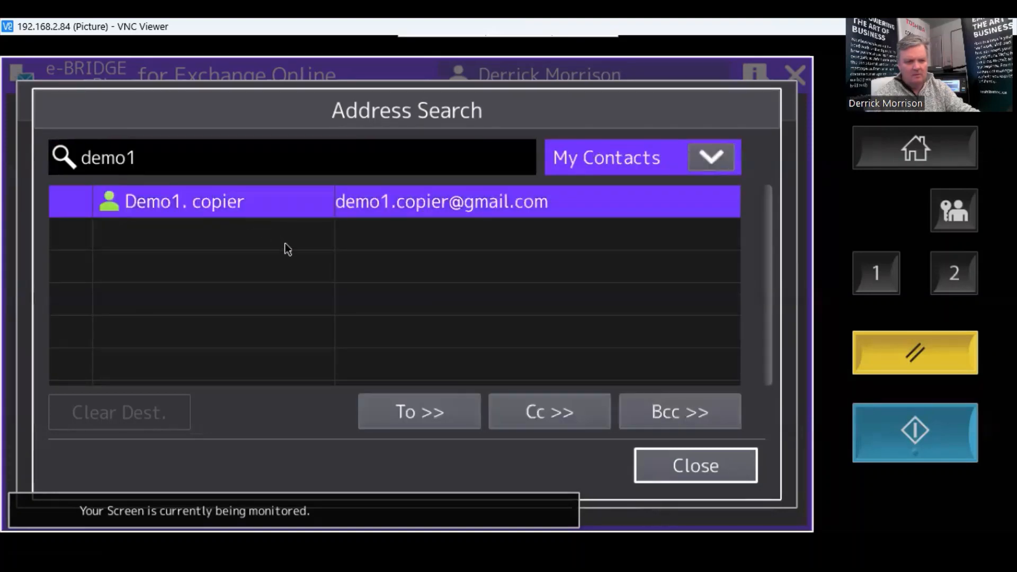
left_click(548, 411)
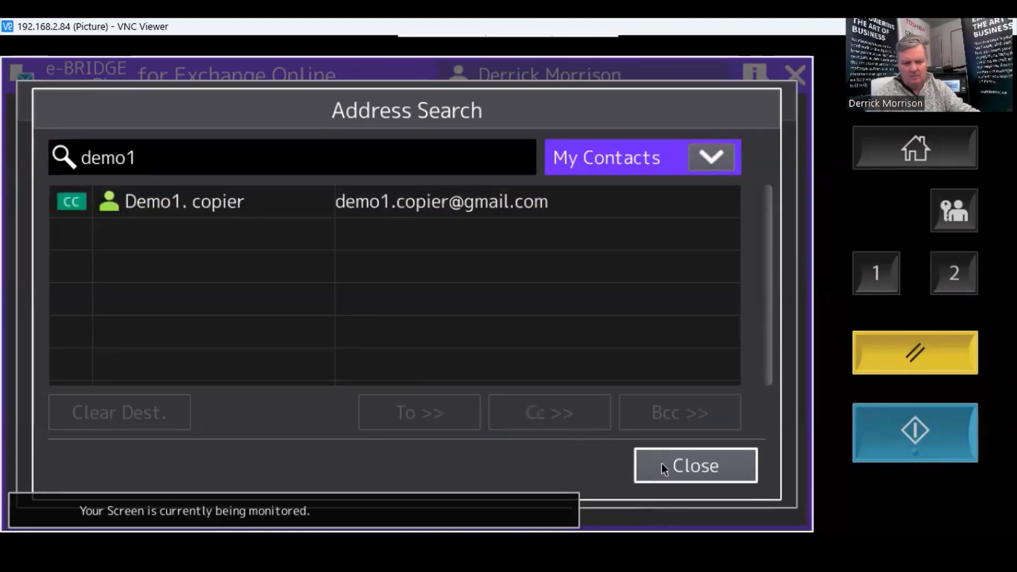
left_click(695, 465)
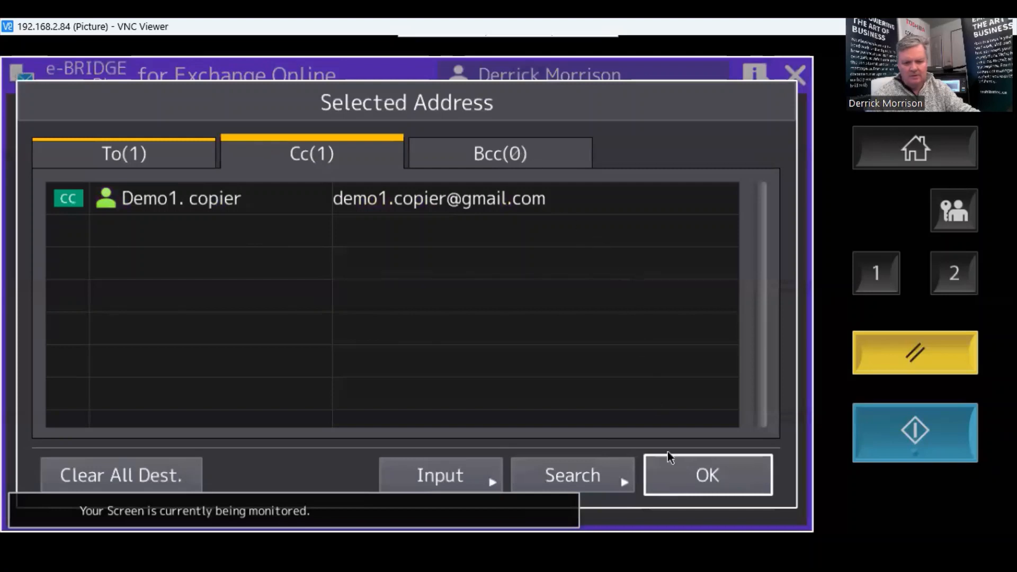
left_click(706, 474)
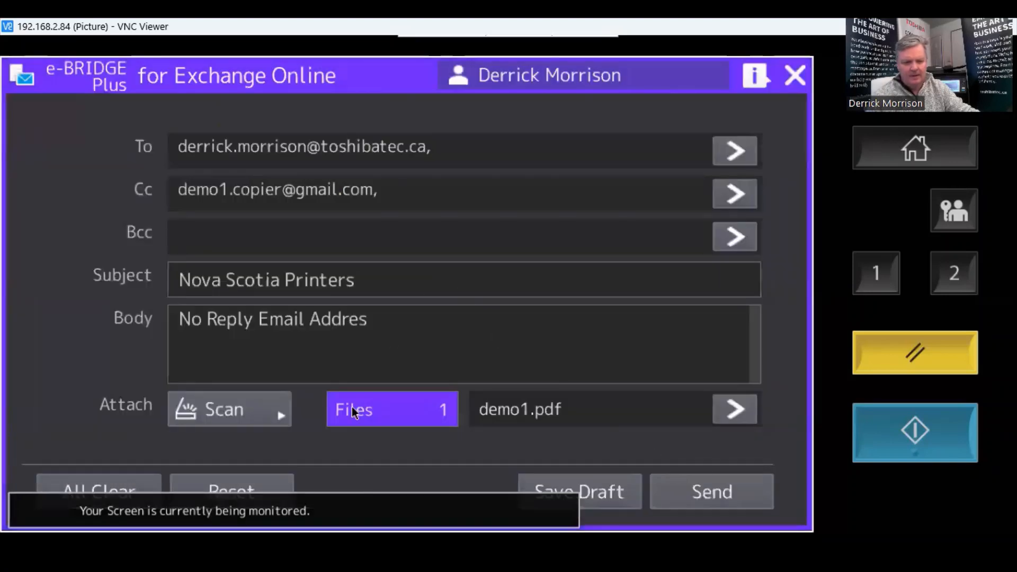
mouse_move(182, 143)
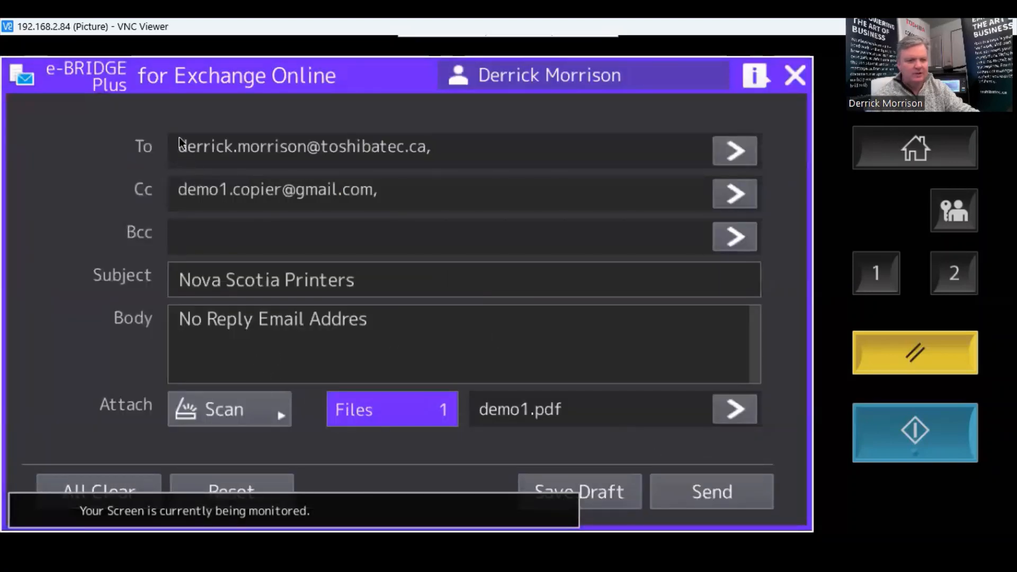
mouse_move(273, 206)
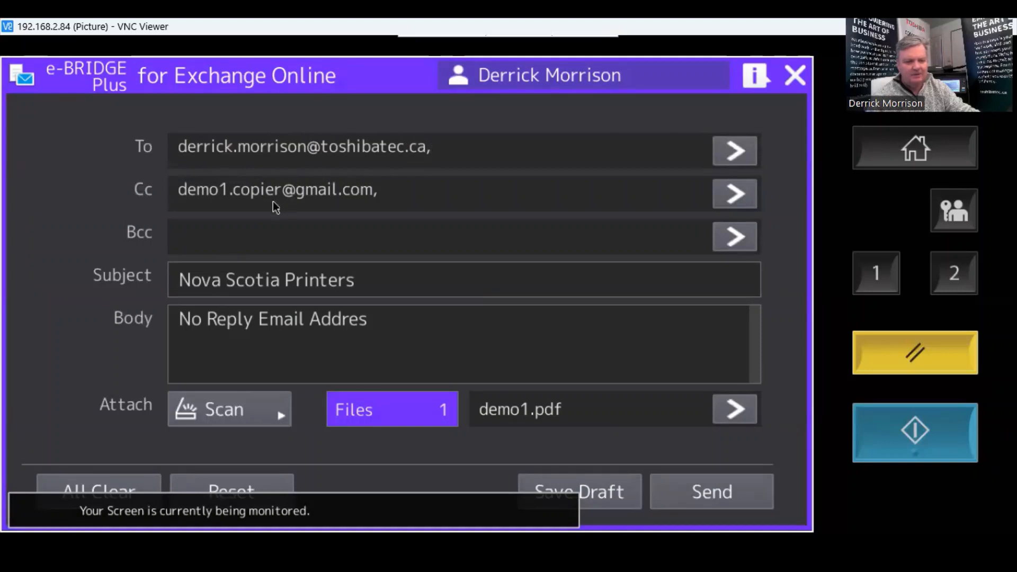
mouse_move(192, 405)
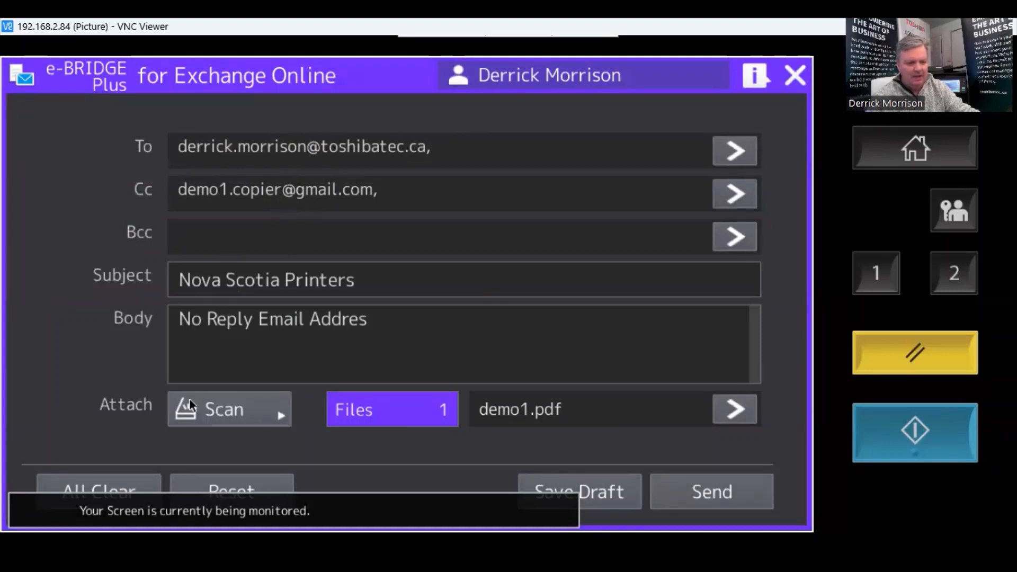
mouse_move(567, 449)
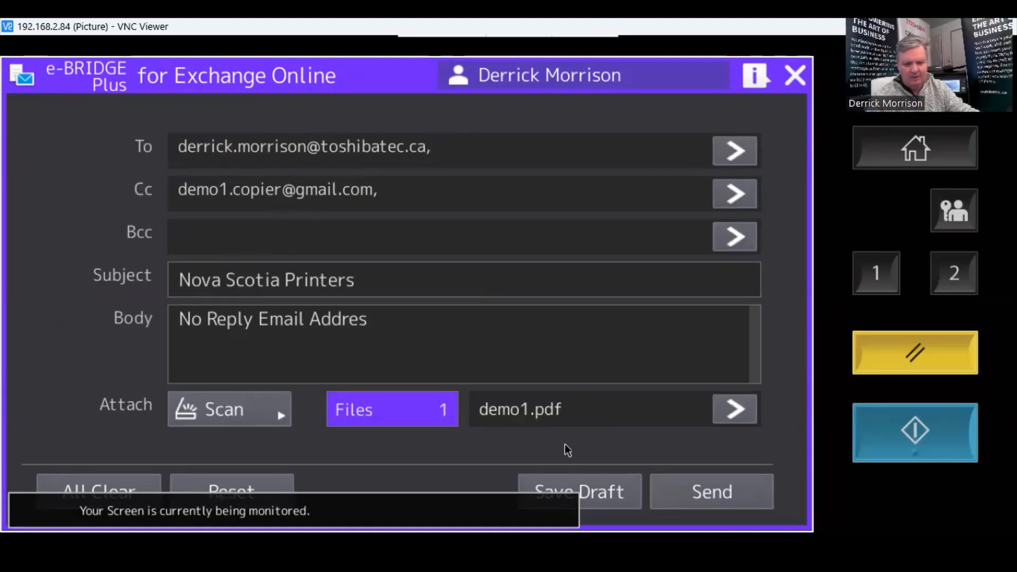
Send the email with demo1.pdf and dismiss the 'Started to send mail' notice.
left_click(710, 491)
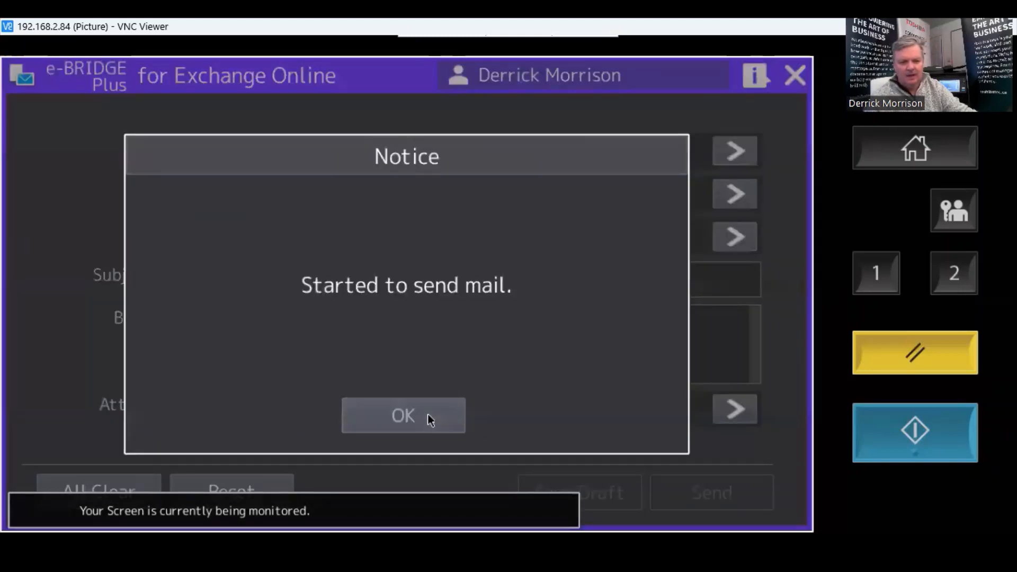
left_click(403, 415)
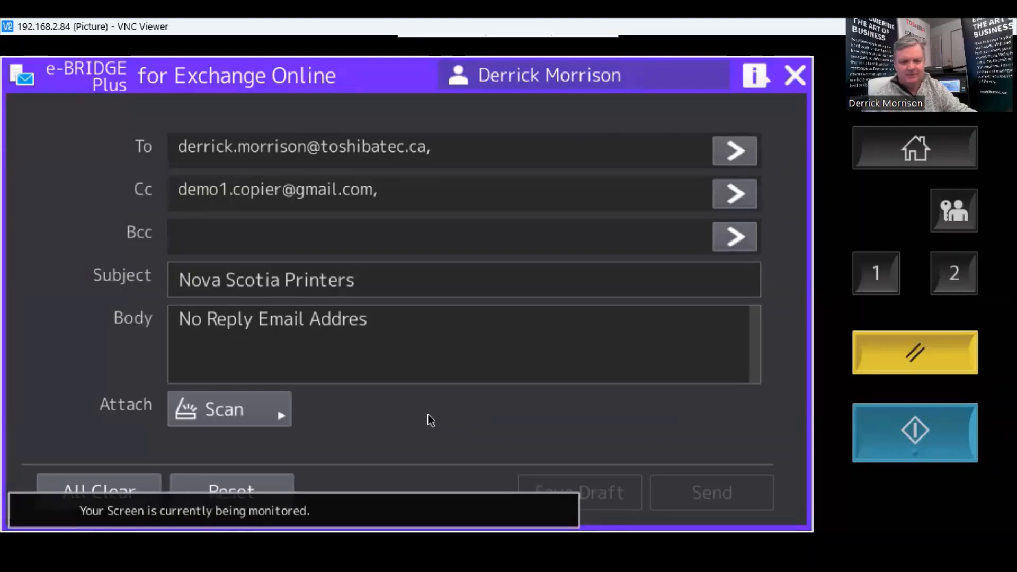
mouse_move(418, 472)
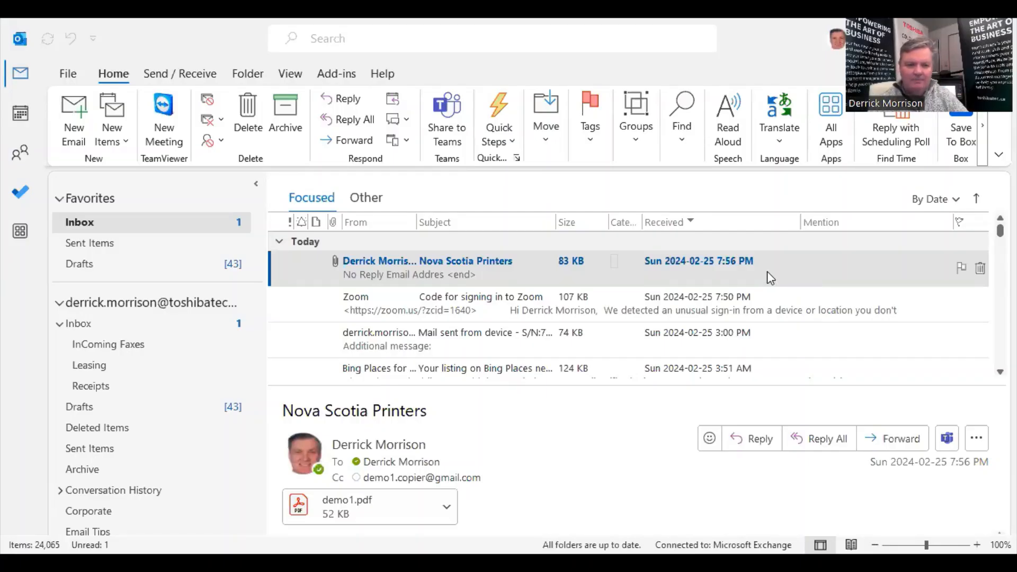
mouse_move(441, 269)
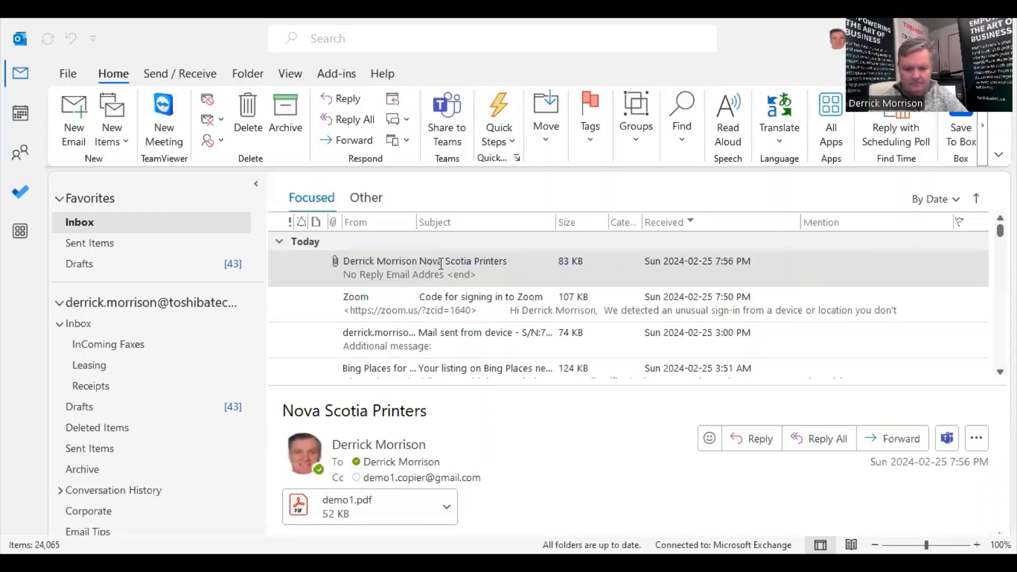
Open the Nova Scotia Printers email in Outlook and view the sender's contact details.
double_click(425, 260)
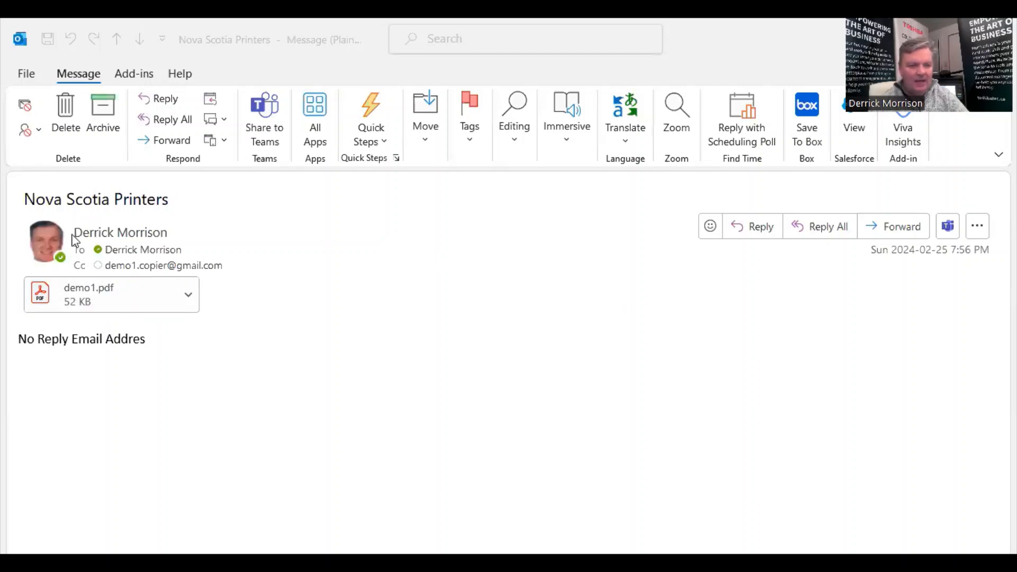
left_click(121, 232)
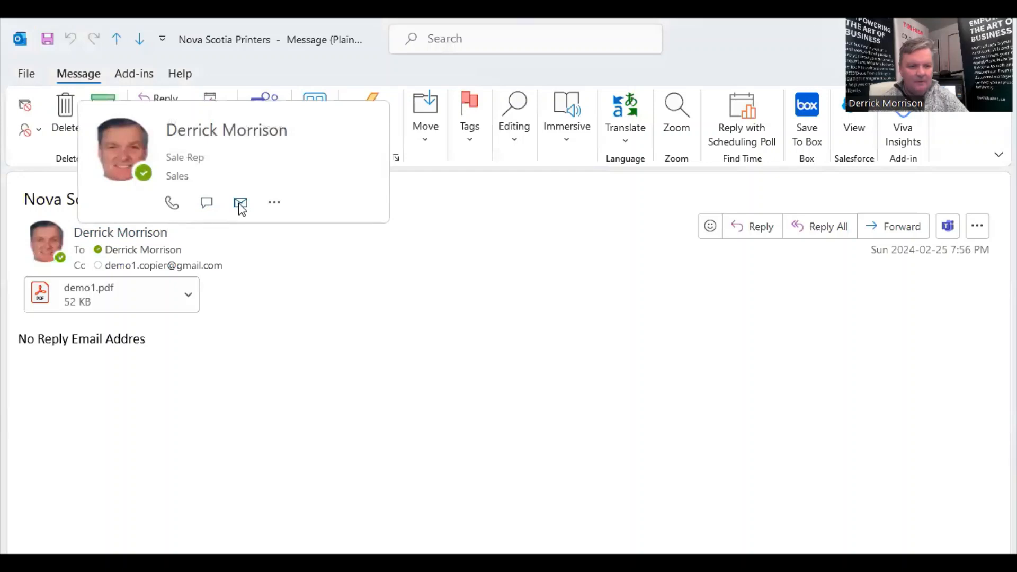
left_click(240, 202)
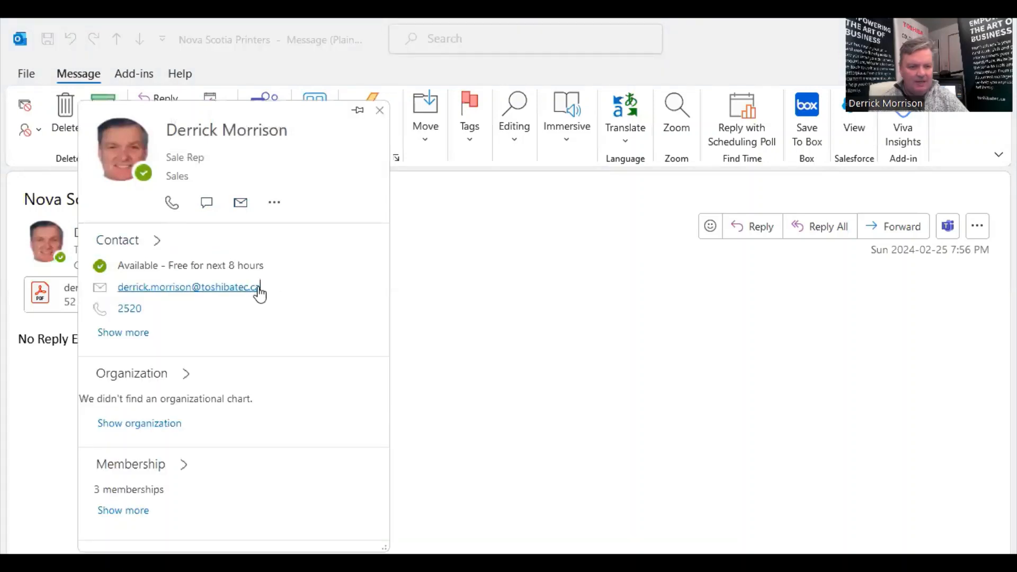
double_click(187, 286)
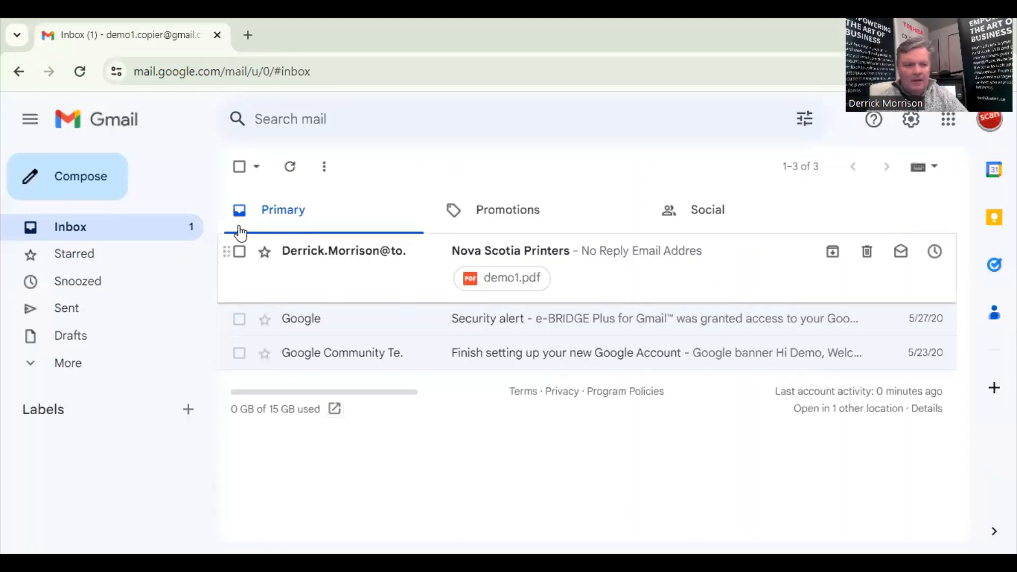
mouse_move(239, 239)
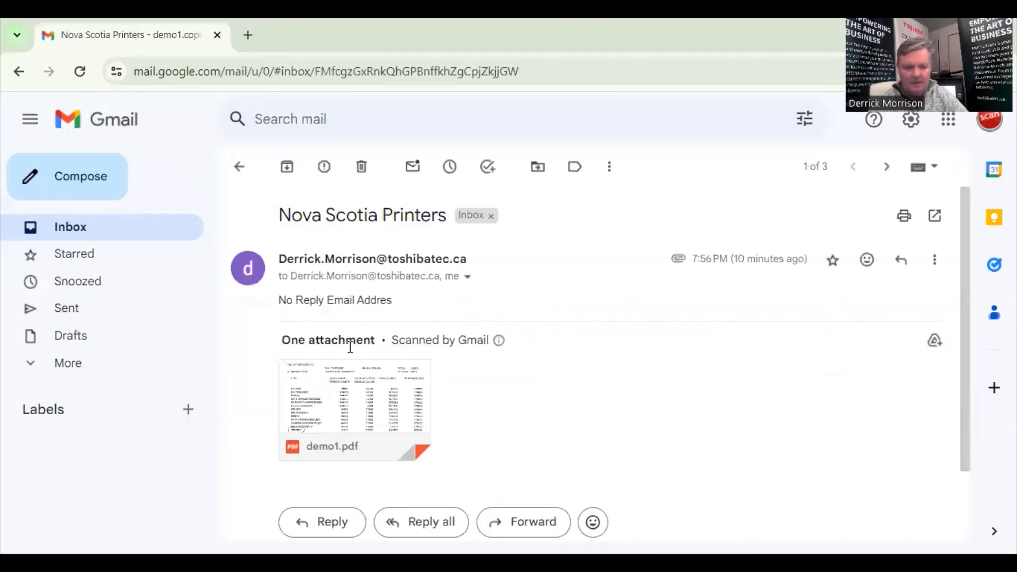
mouse_move(782, 378)
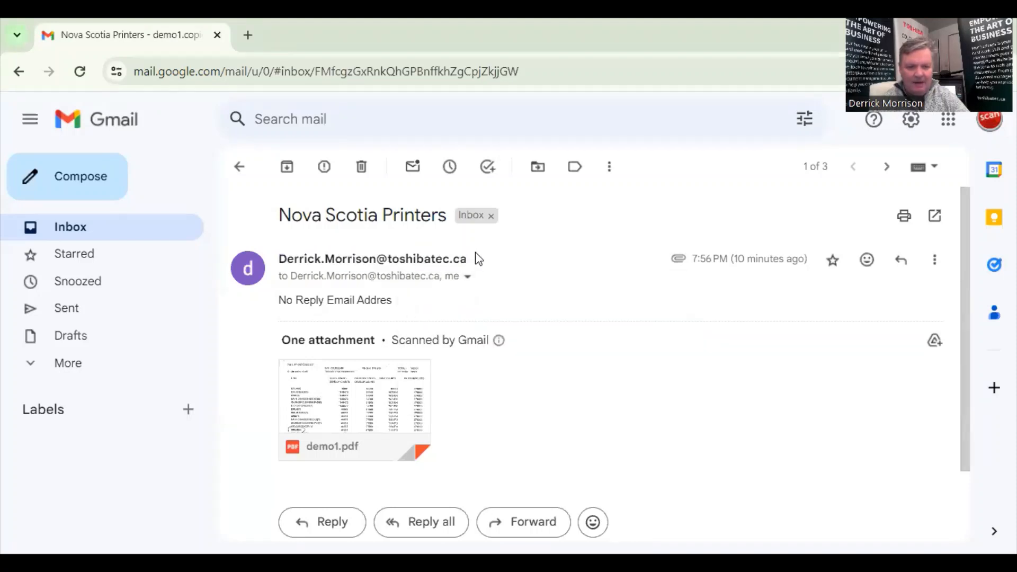
mouse_move(486, 254)
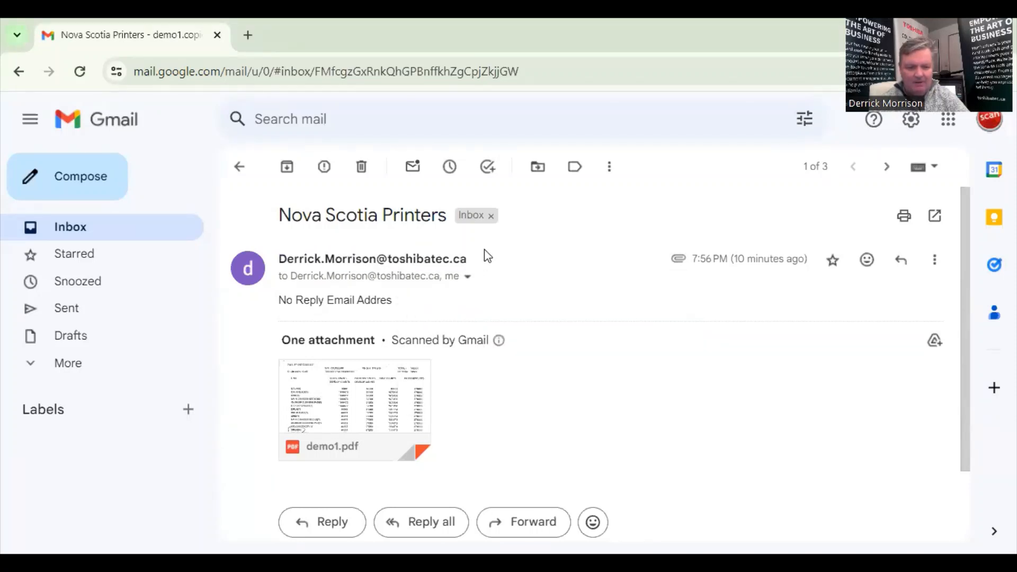